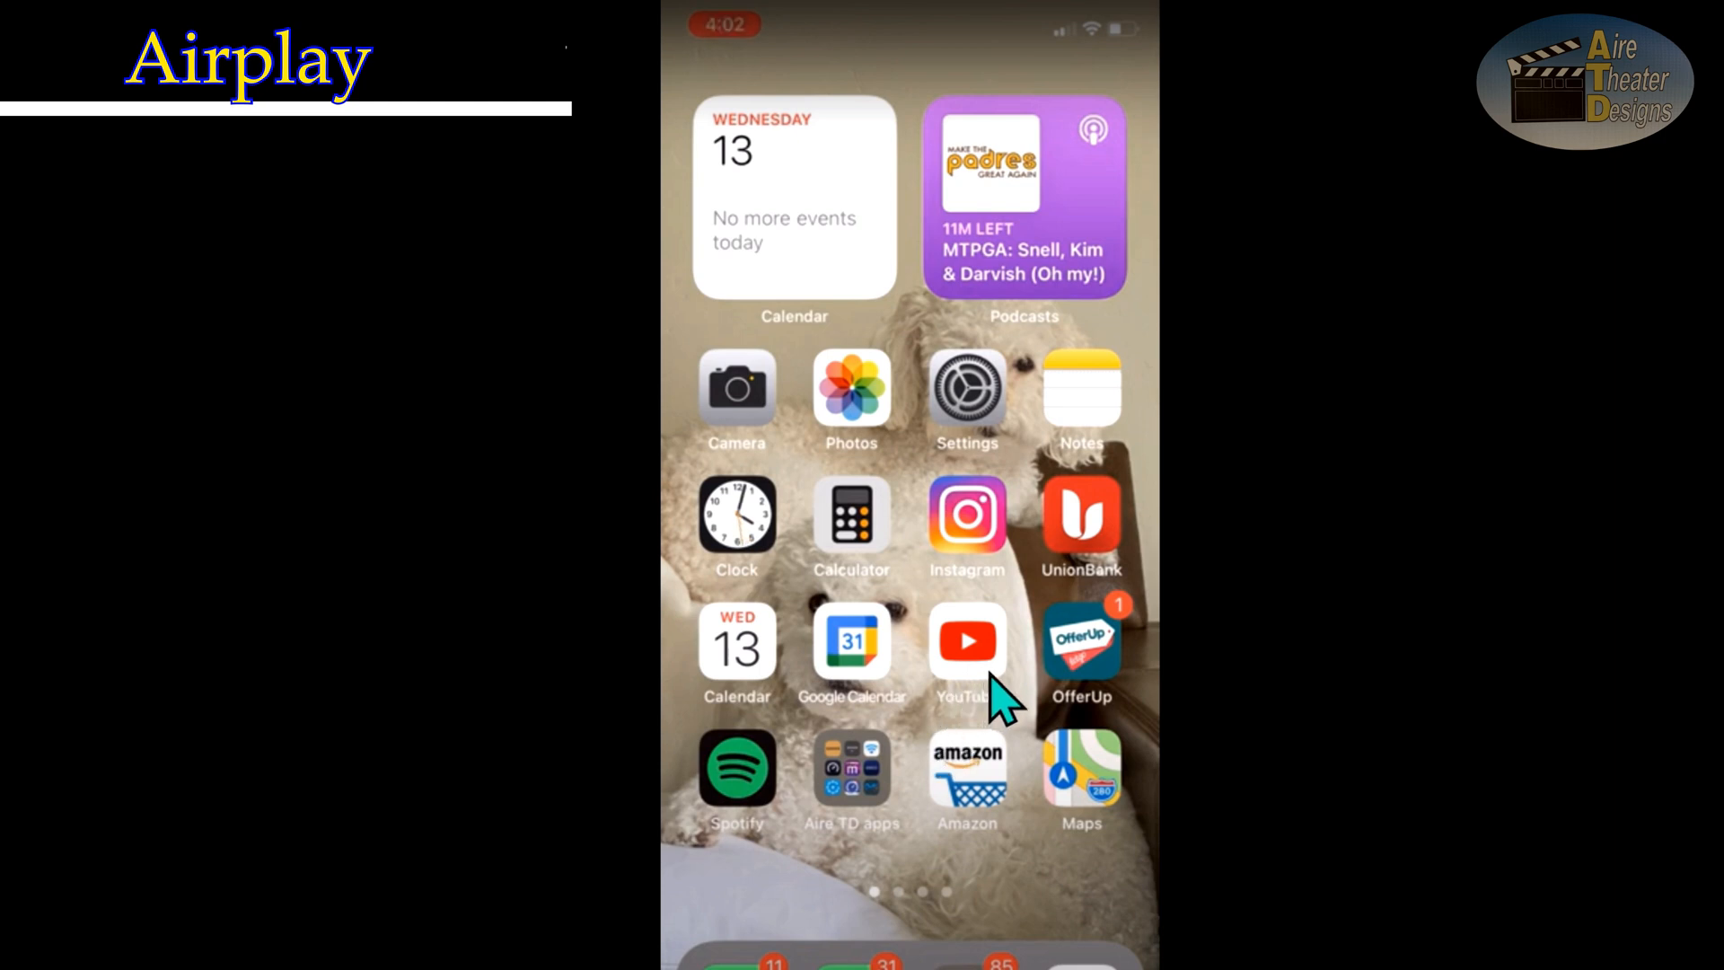
Launch YouTube and search for 'mandalorian trailer' to list the official trailers
click(967, 642)
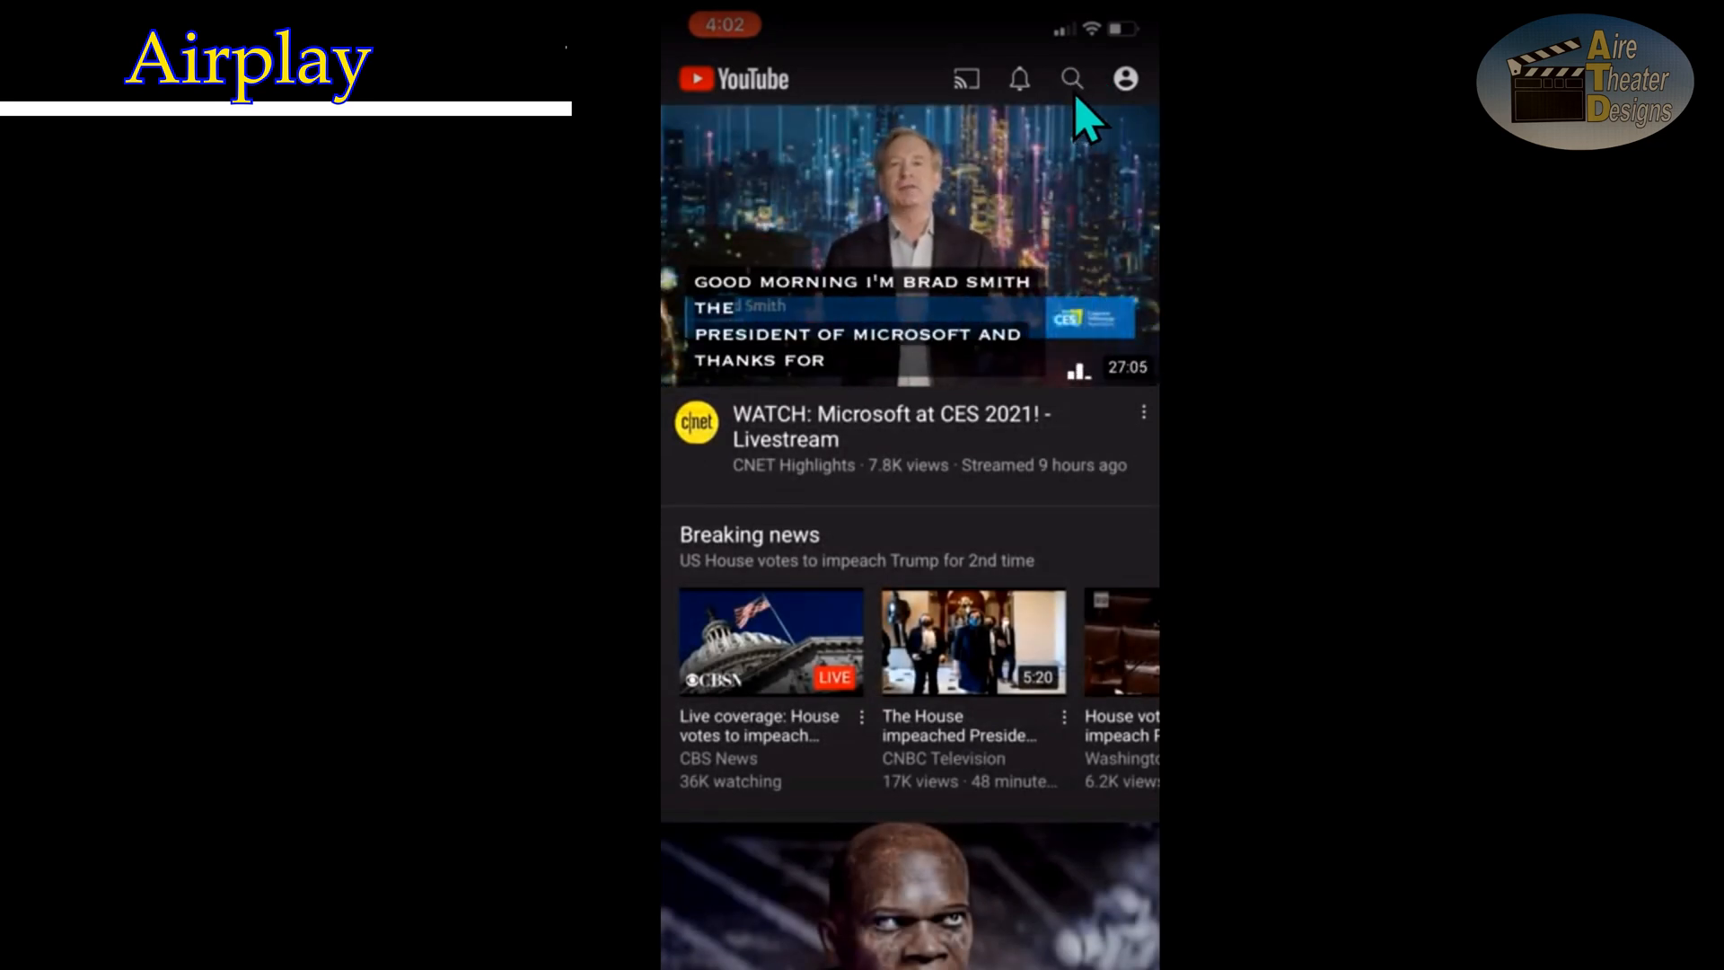
click(1070, 77)
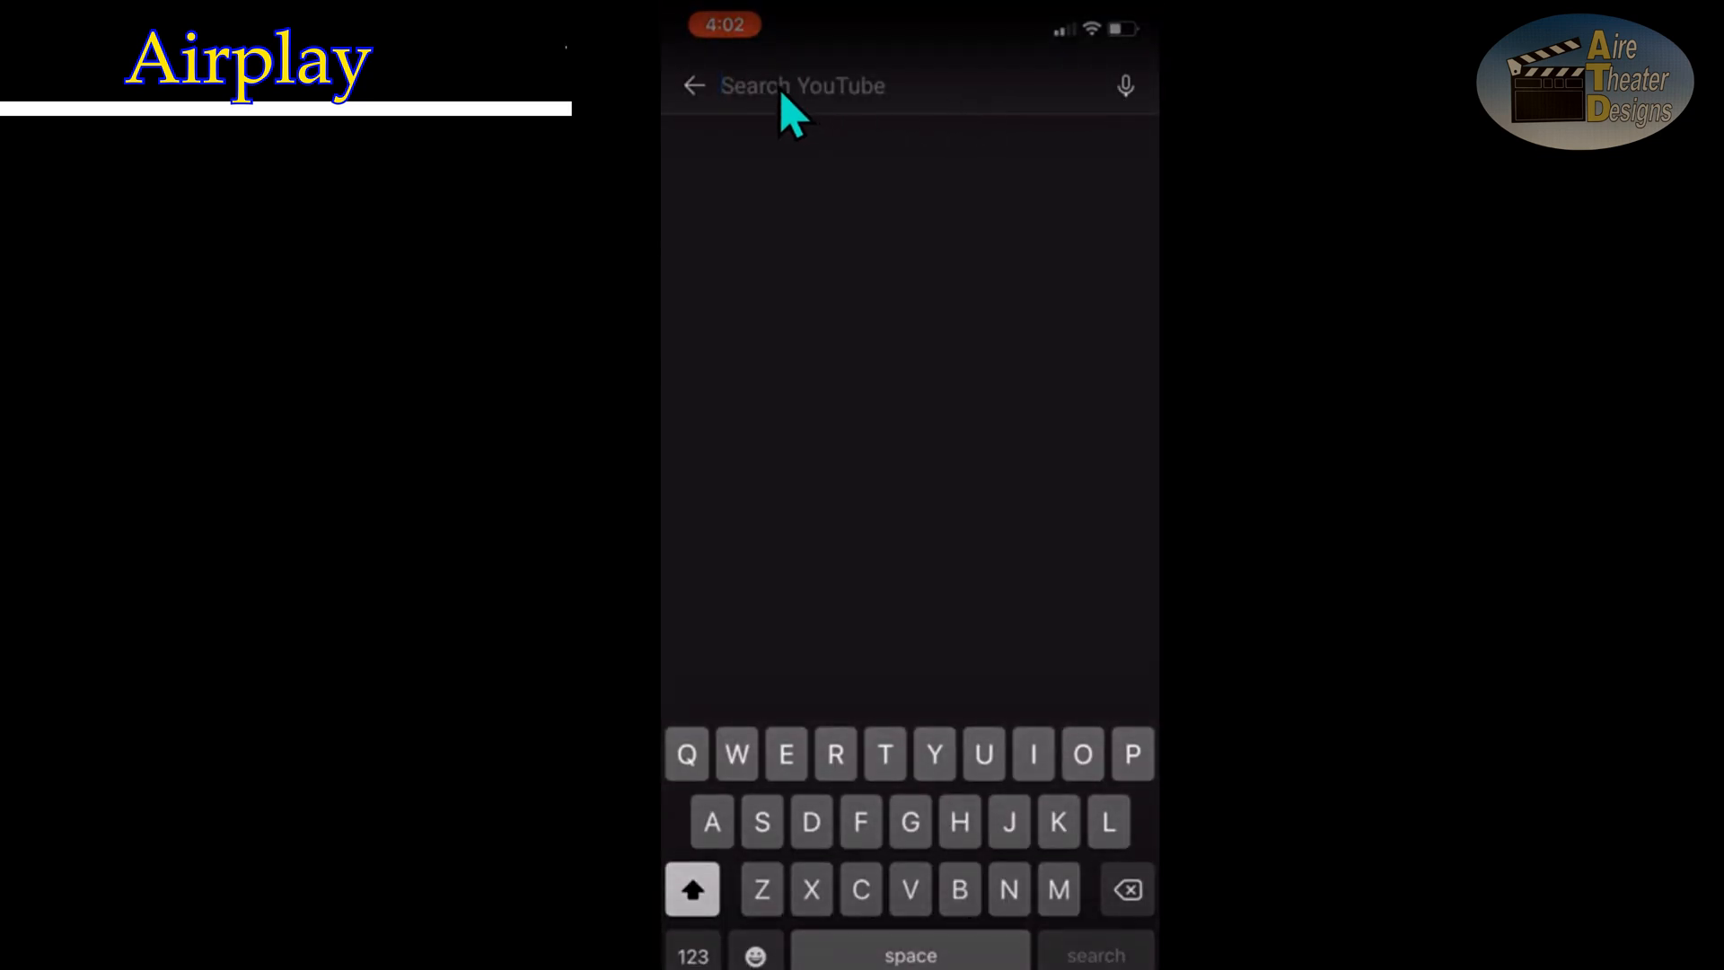
text(Man)
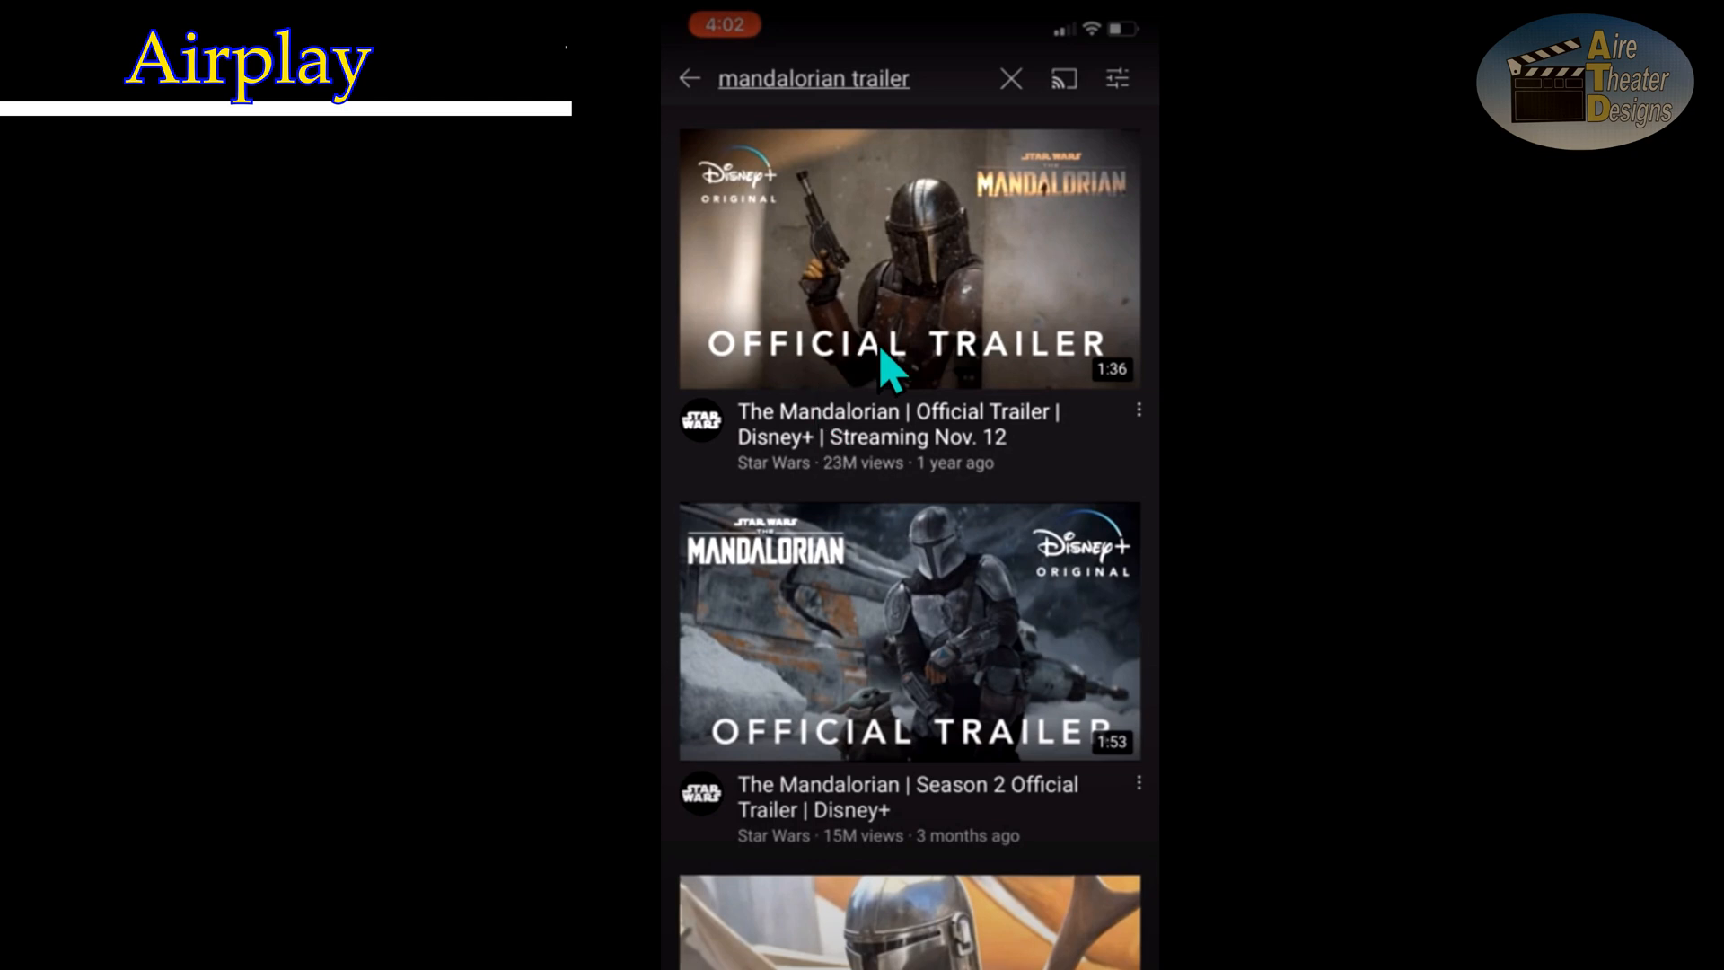
mouse_move(963, 325)
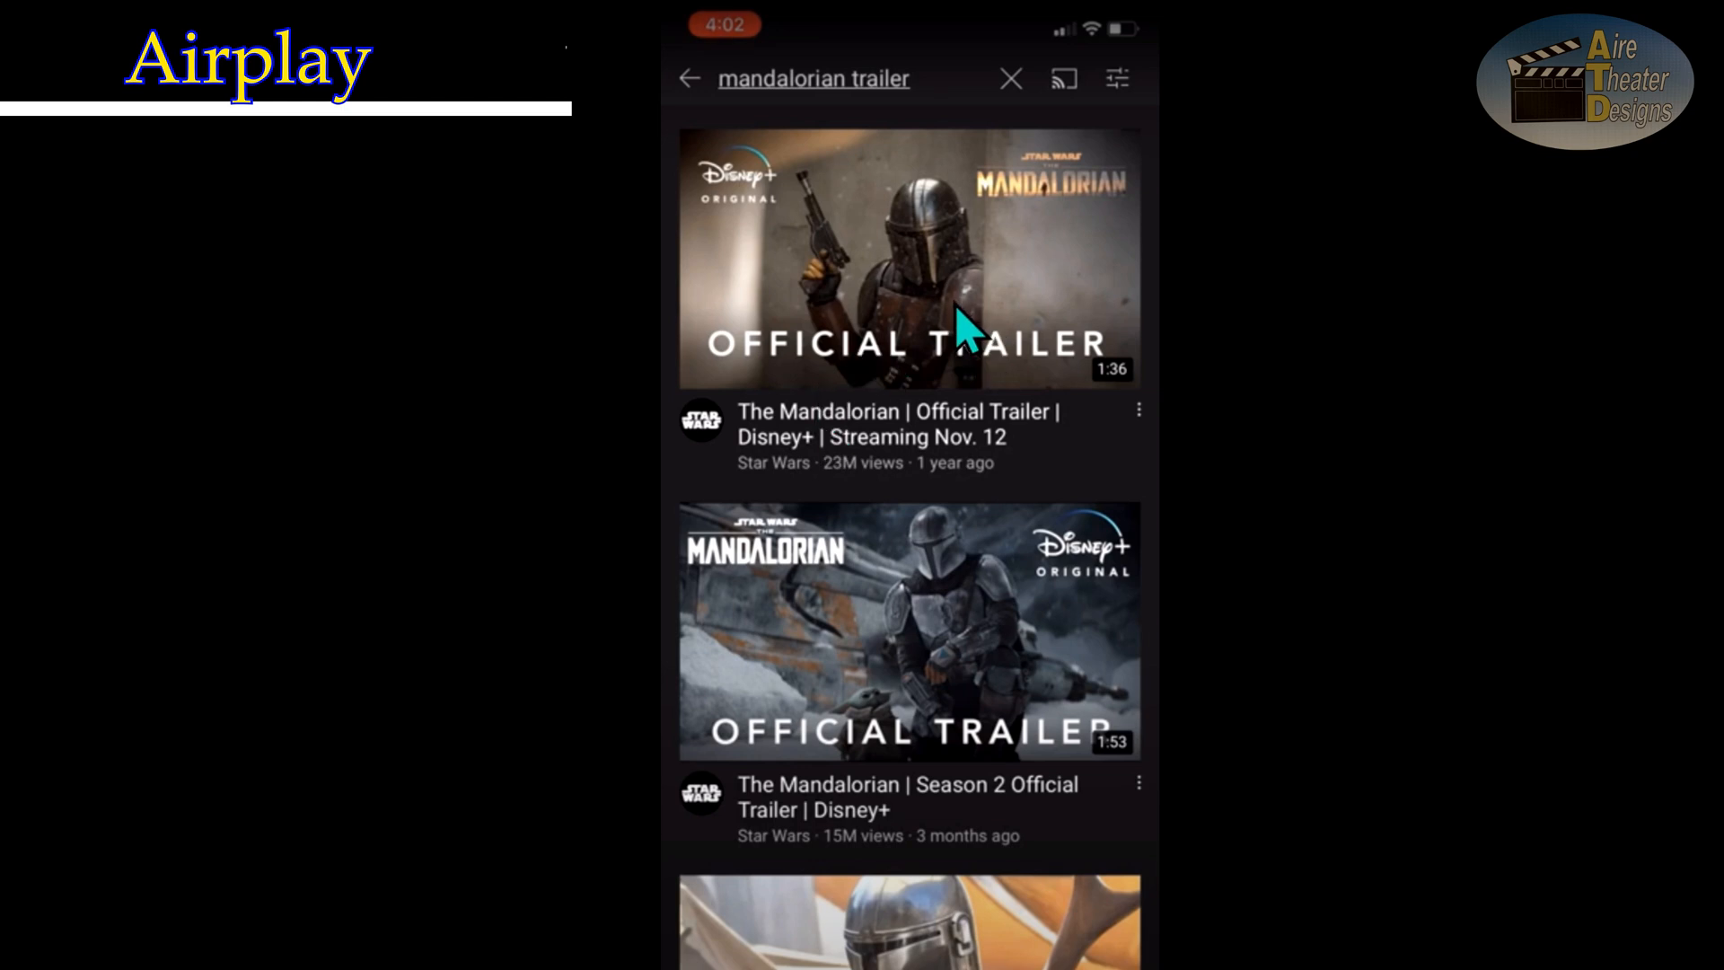
Play the official Mandalorian trailer and show the AirPlay & Bluetooth devices list
click(907, 259)
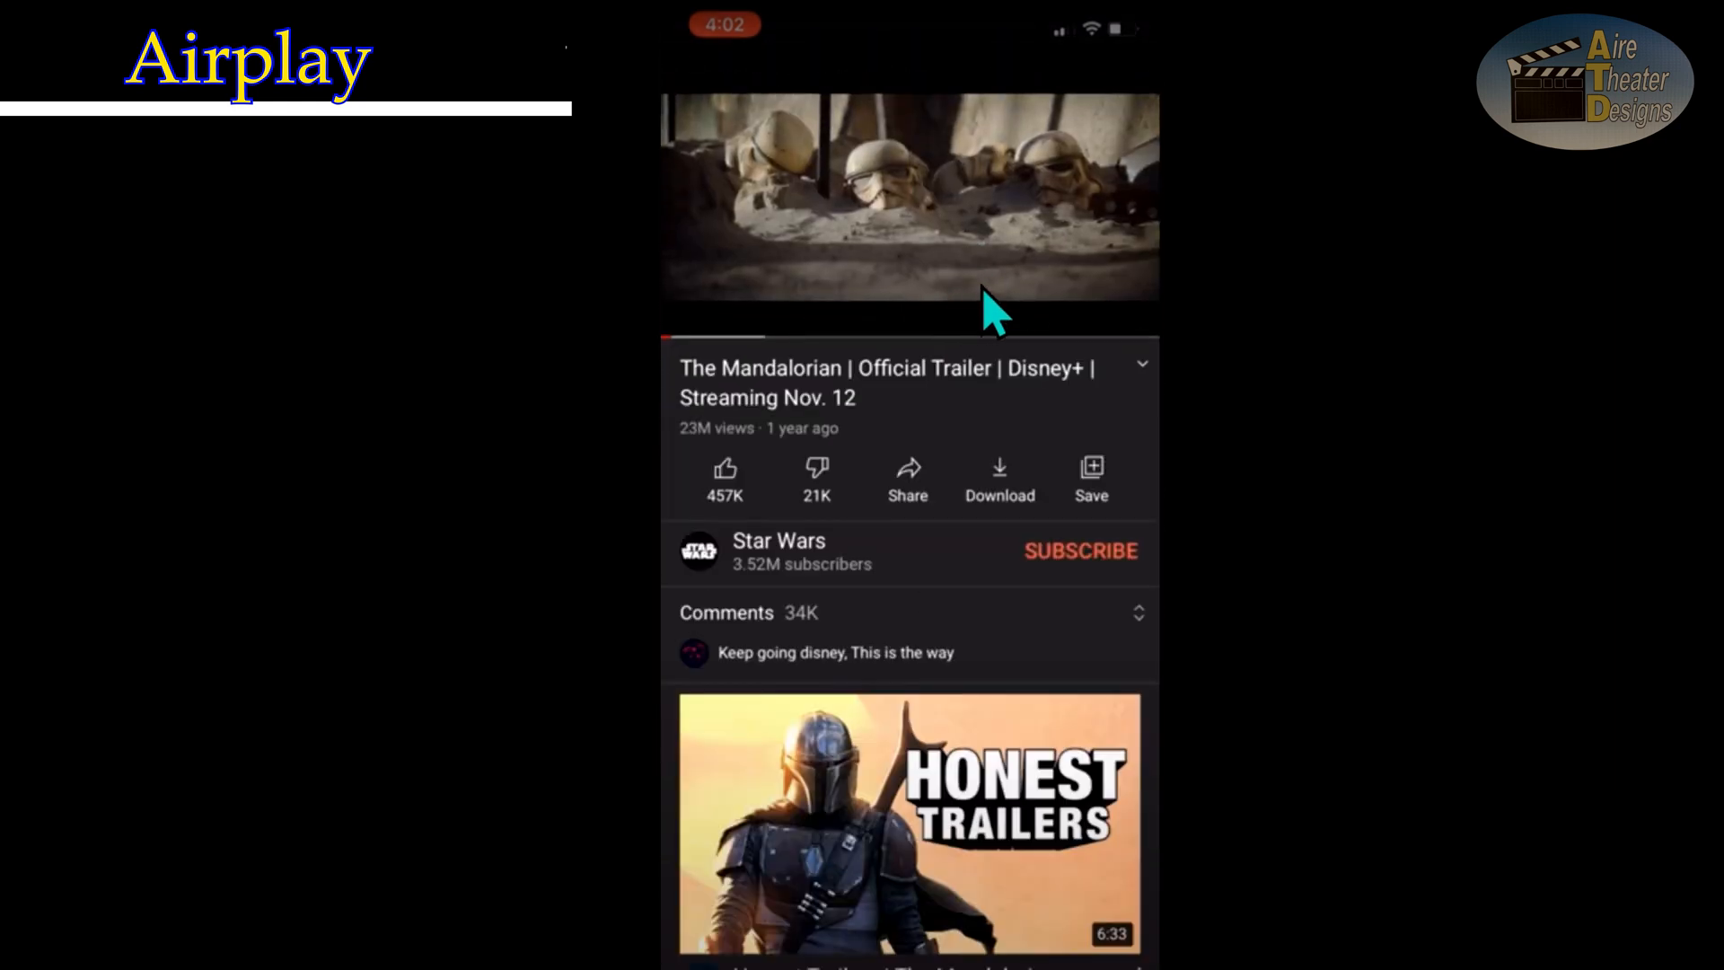
mouse_move(985, 203)
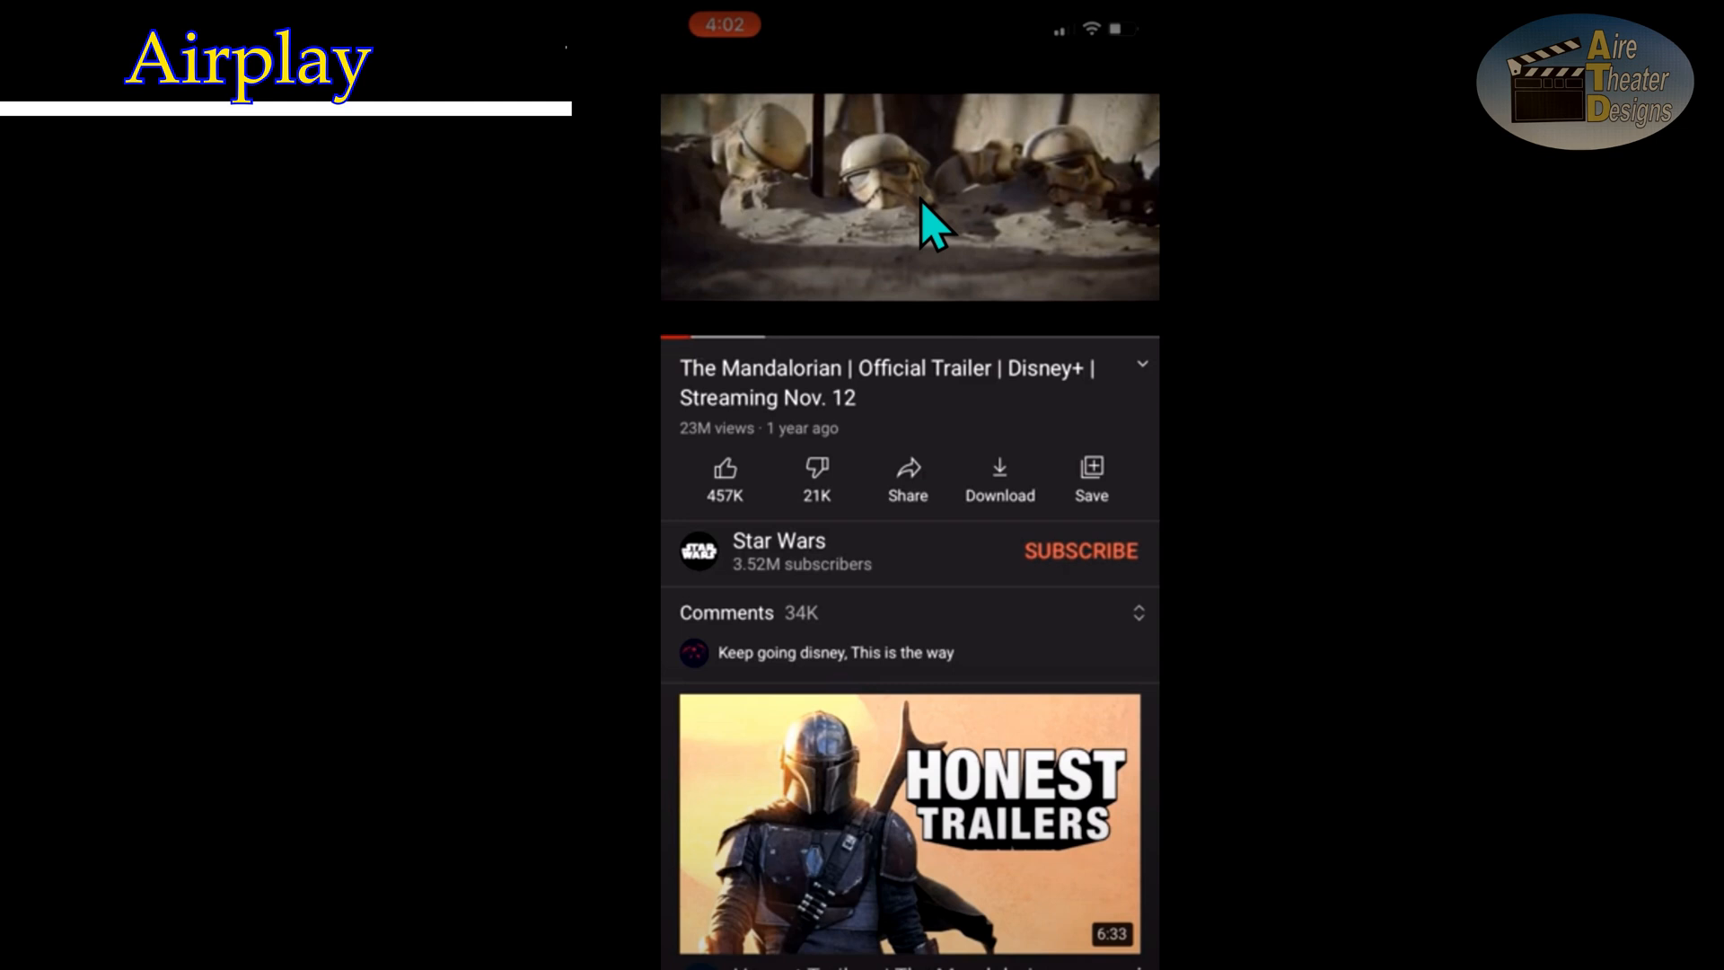
click(909, 198)
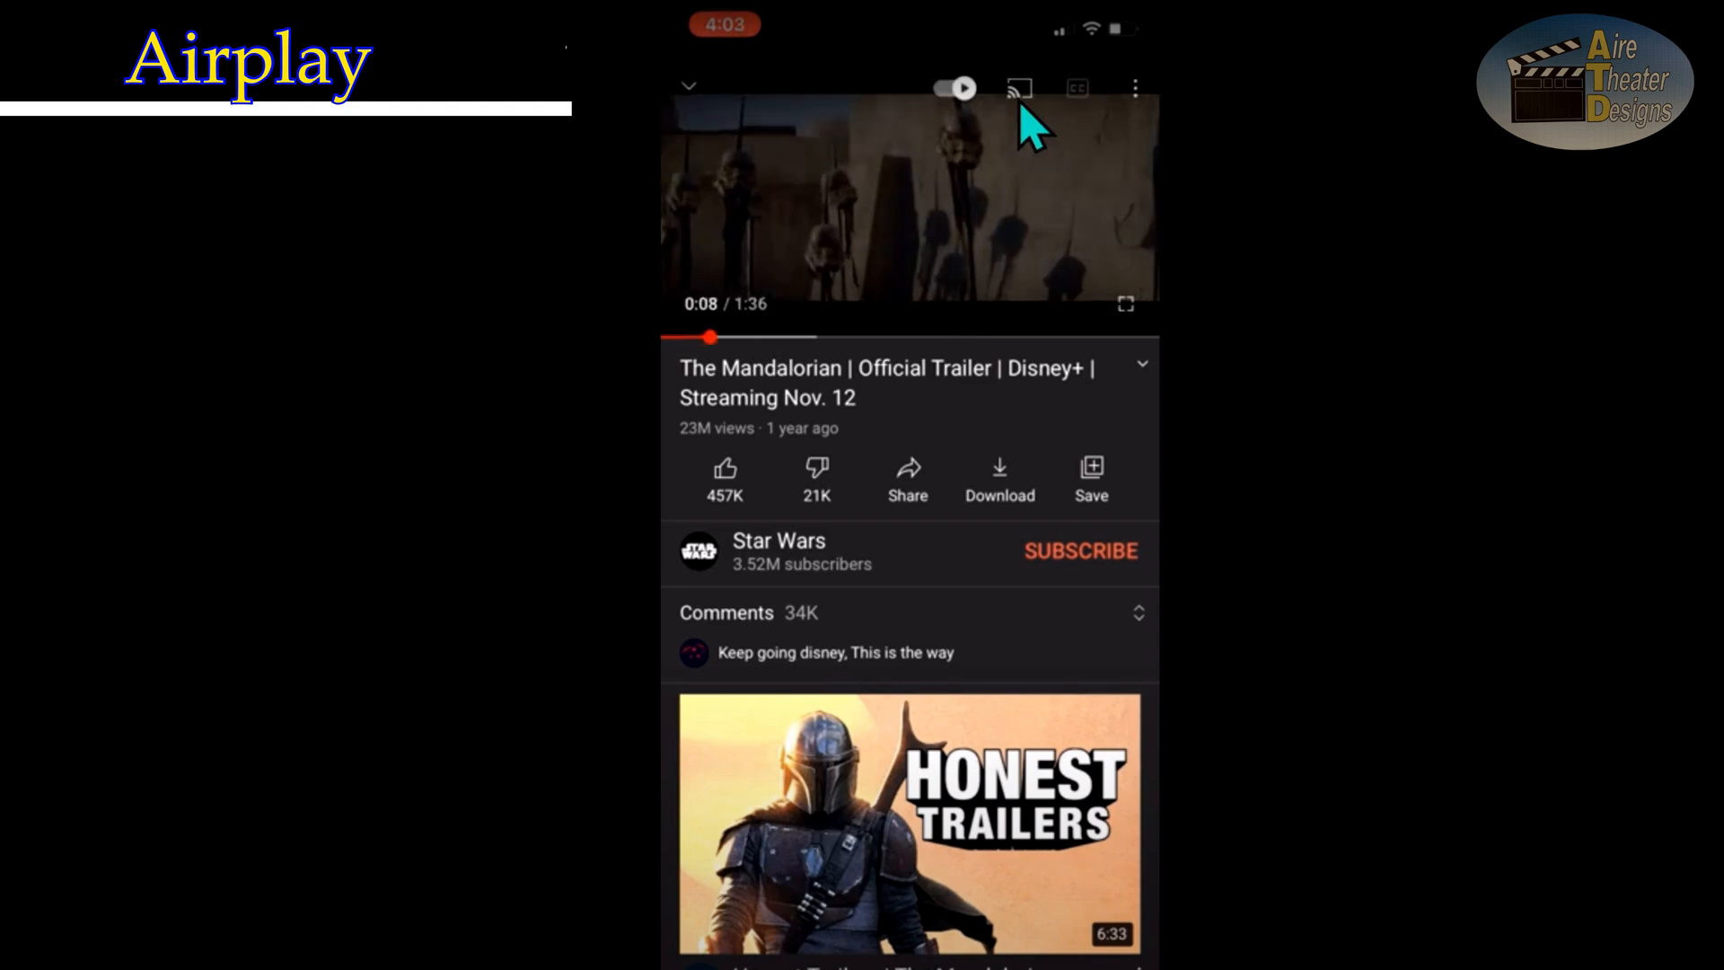
click(909, 197)
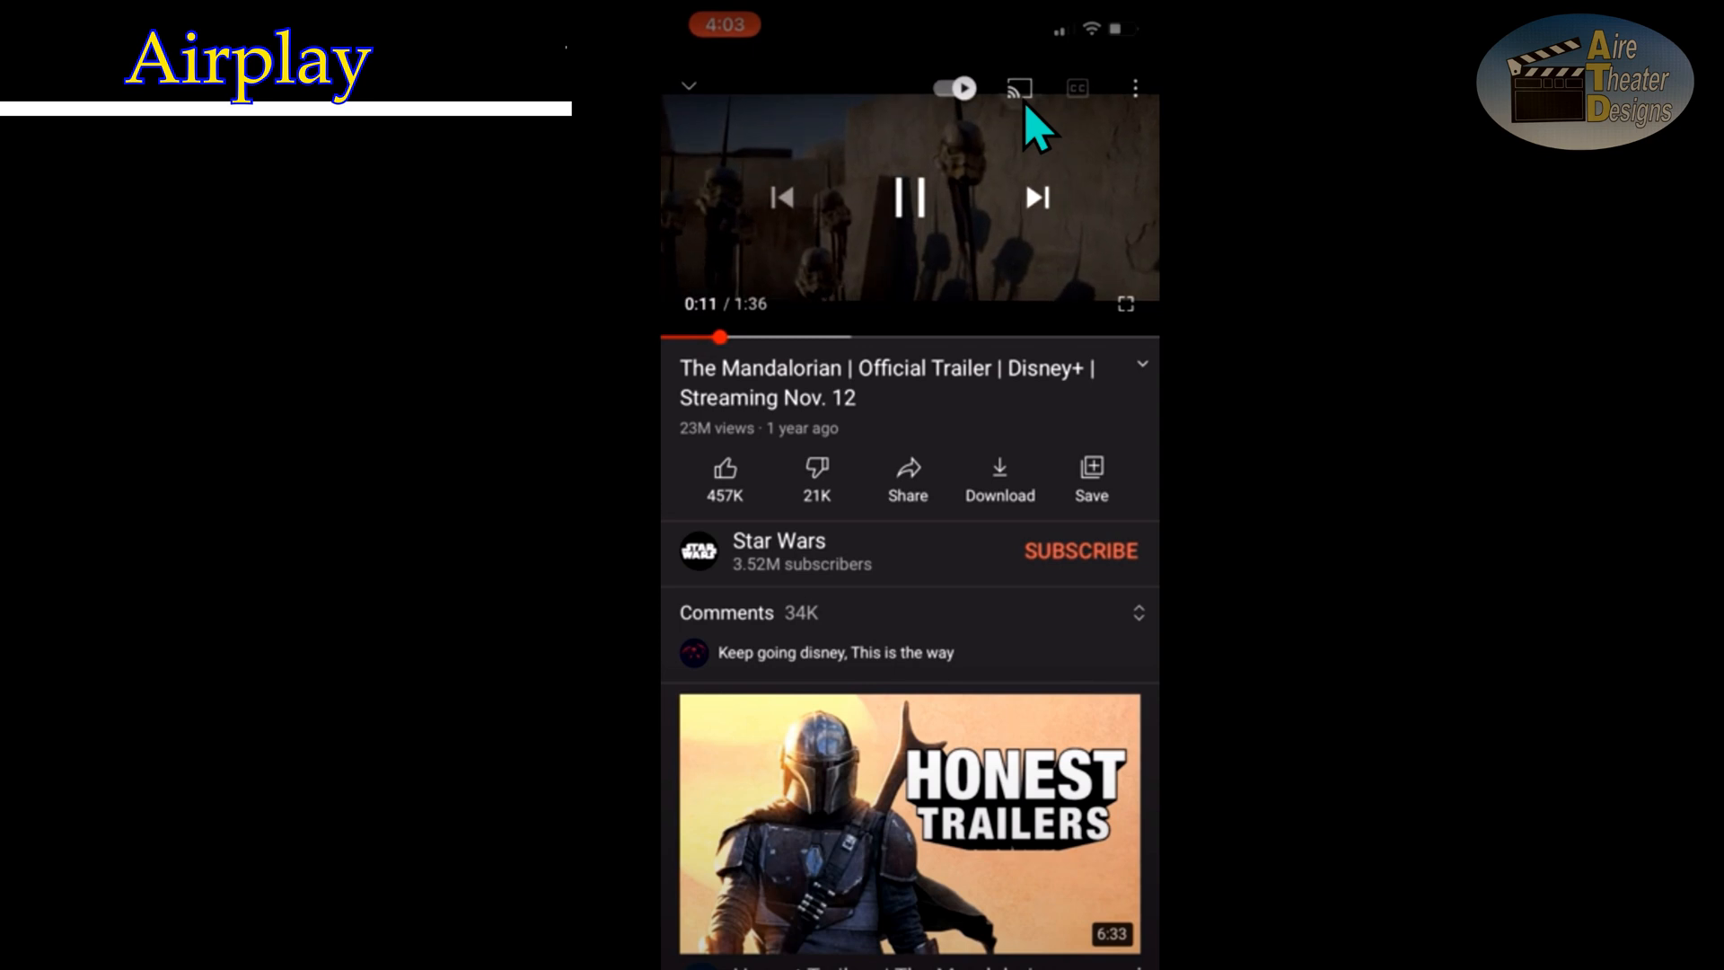
click(1017, 88)
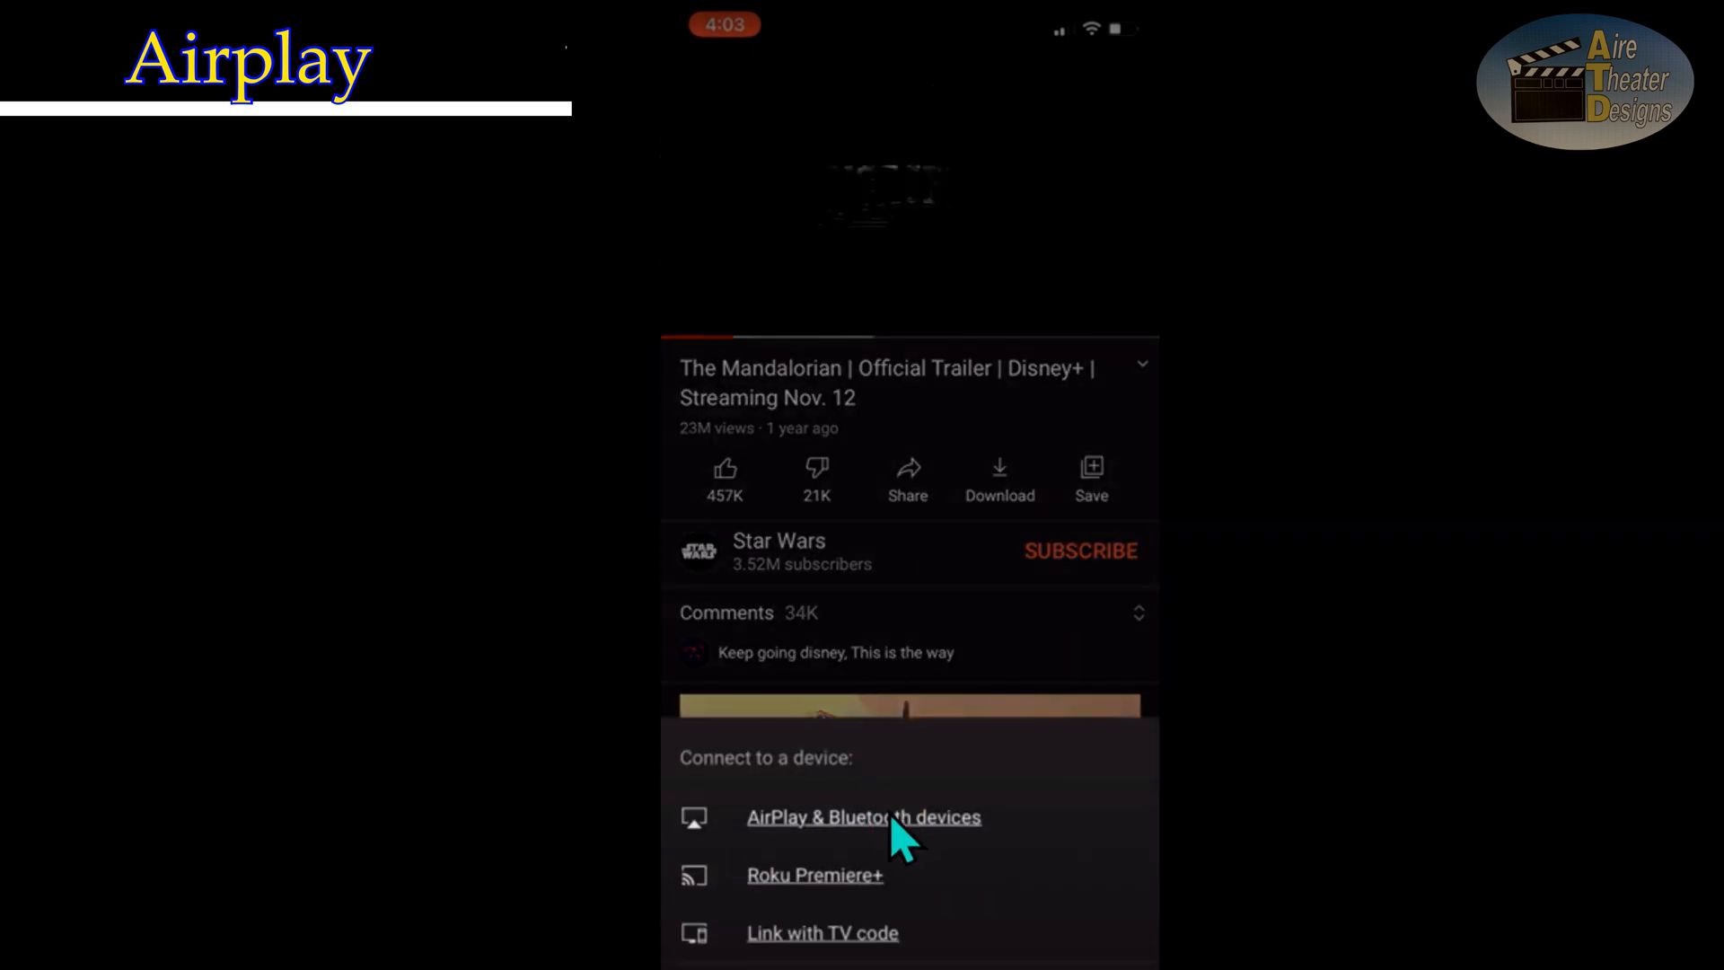
click(864, 815)
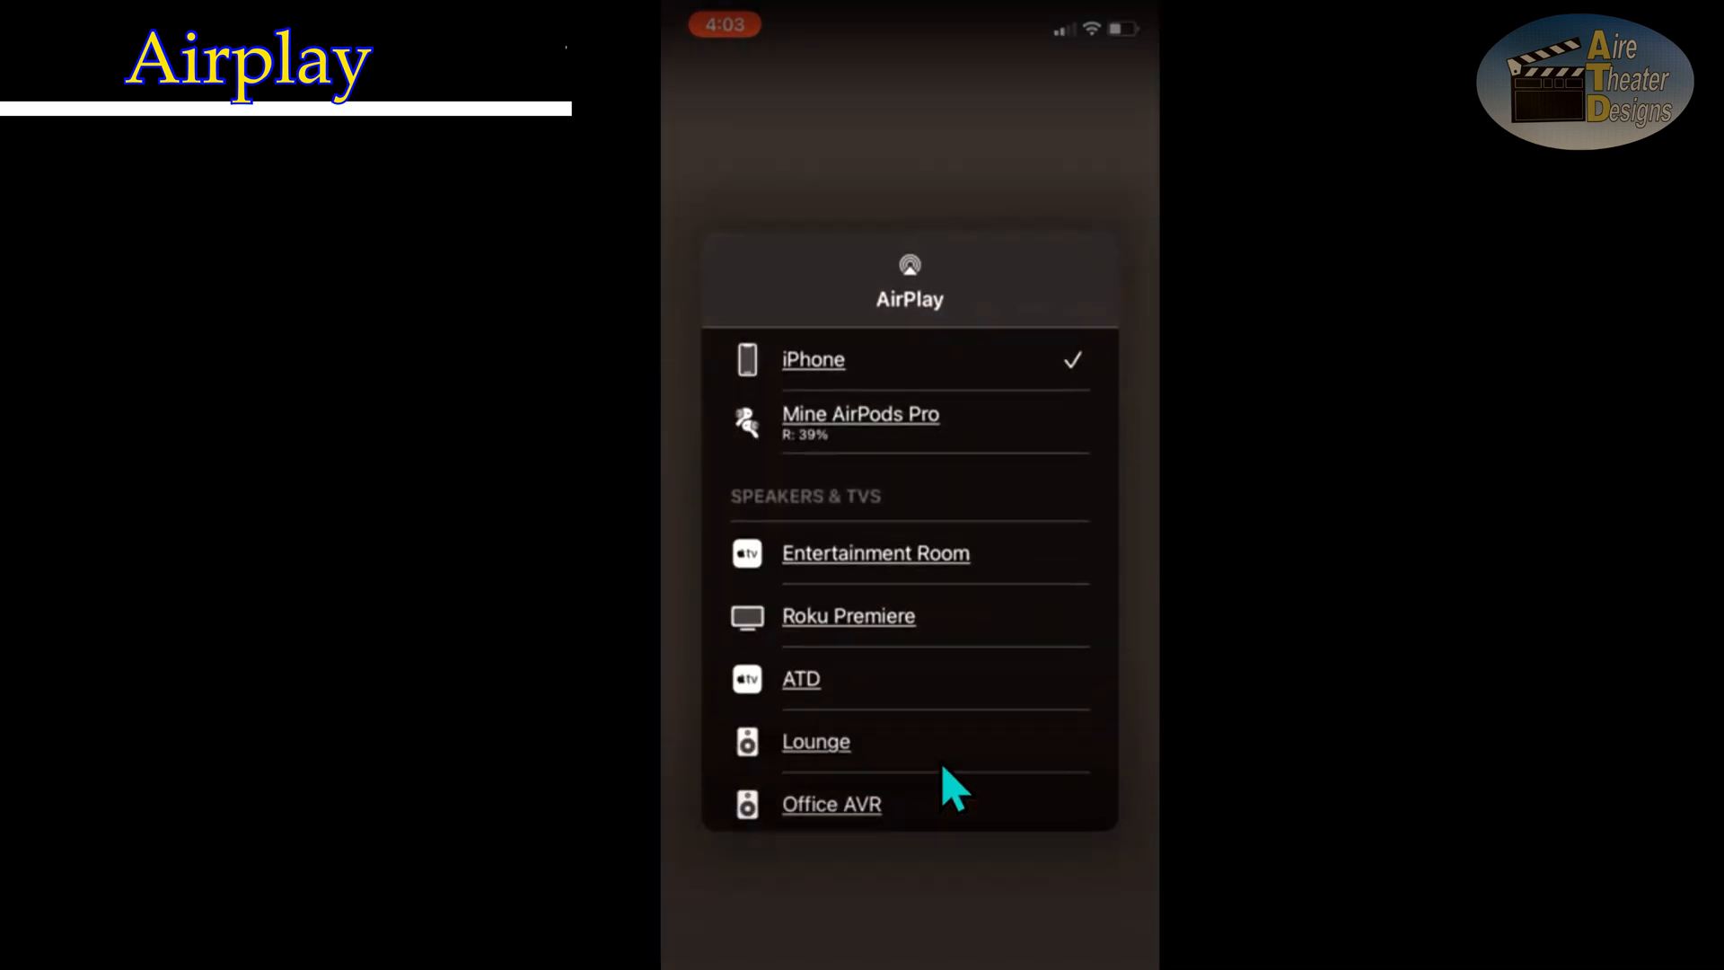
mouse_move(918, 600)
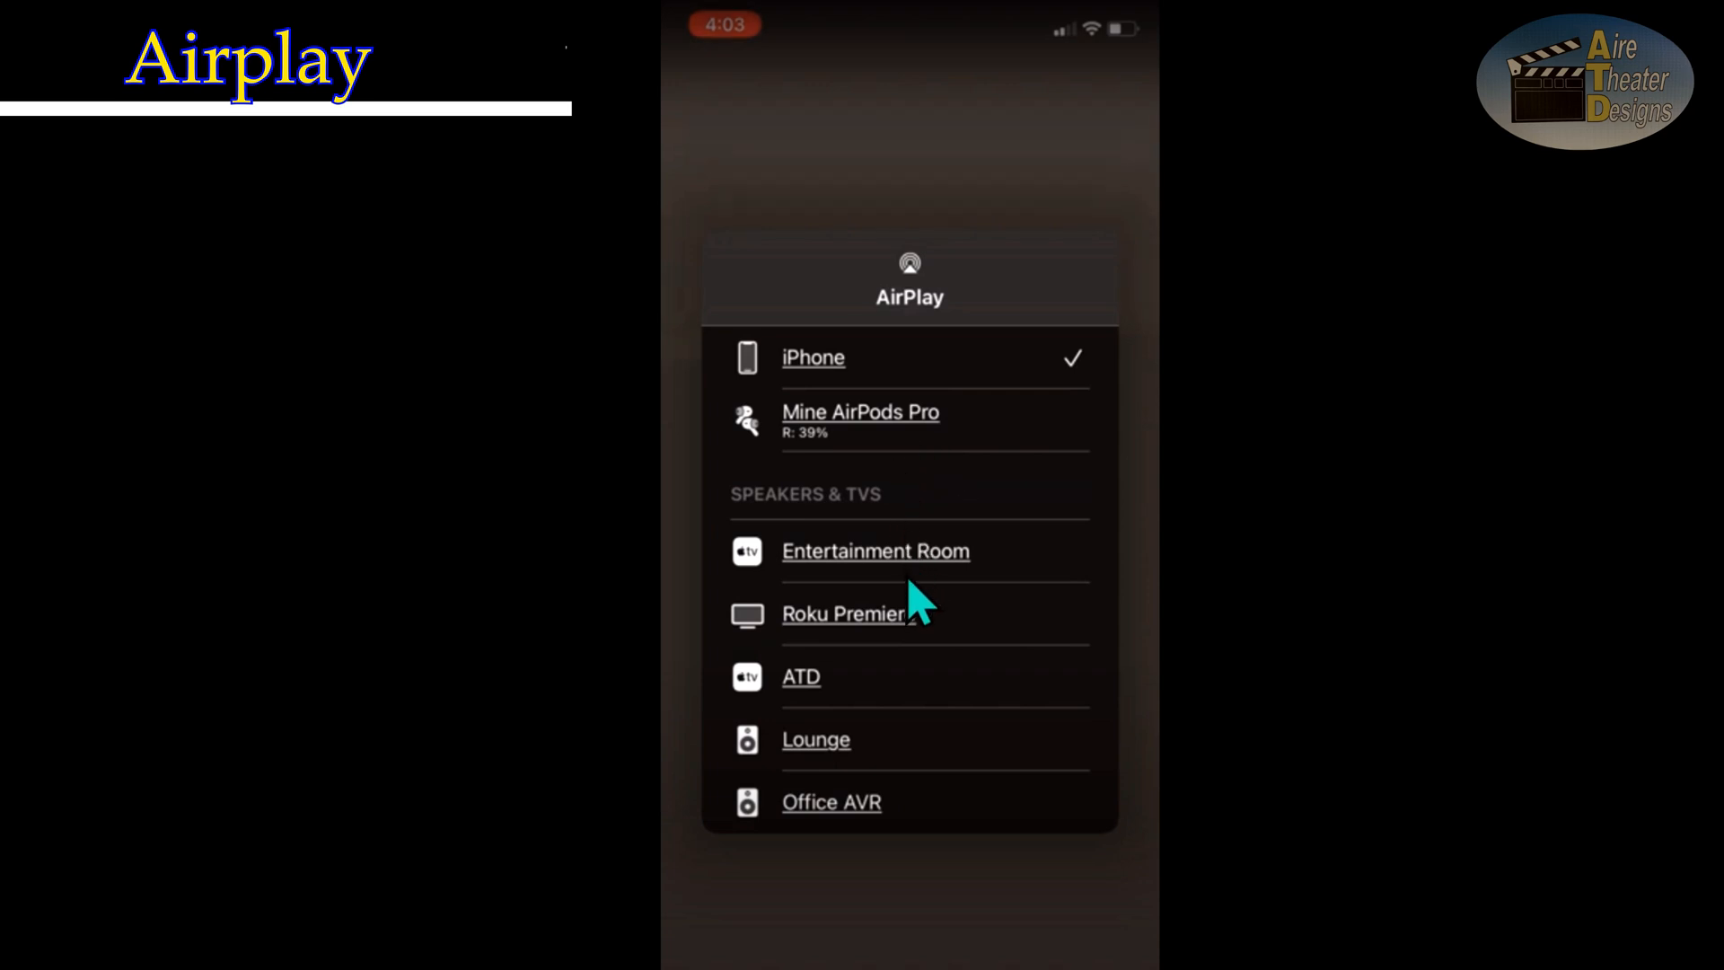
mouse_move(1003, 577)
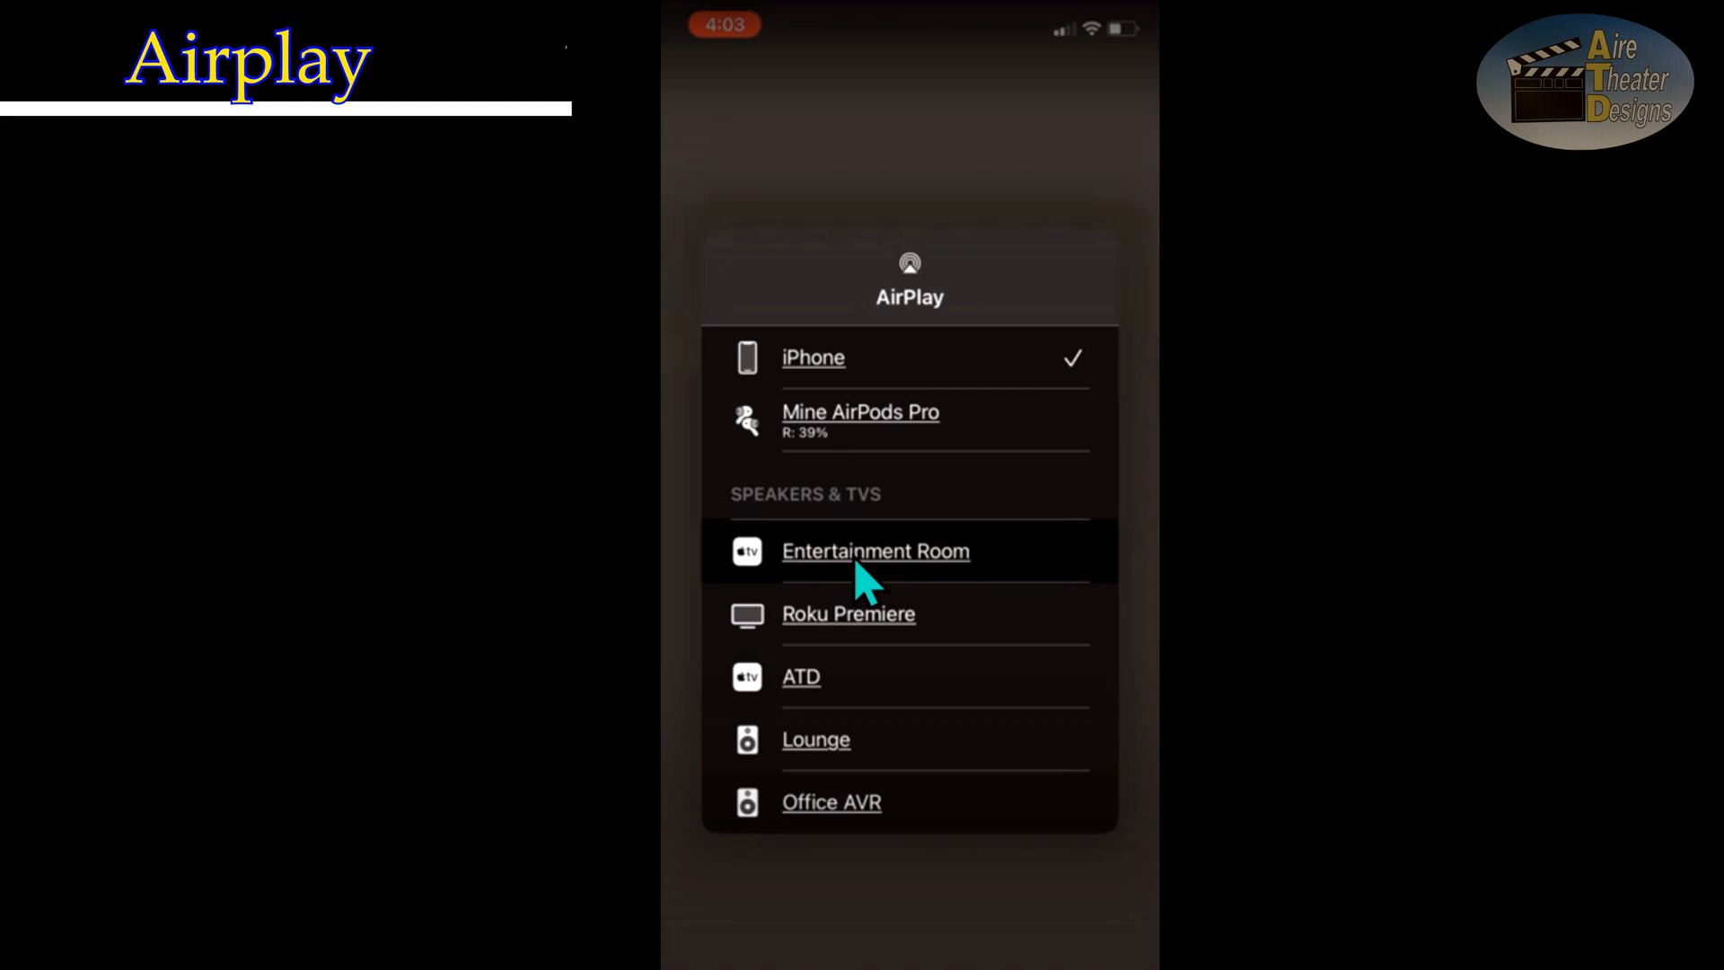
Send the trailer to the Entertainment Room Apple TV over AirPlay
click(875, 552)
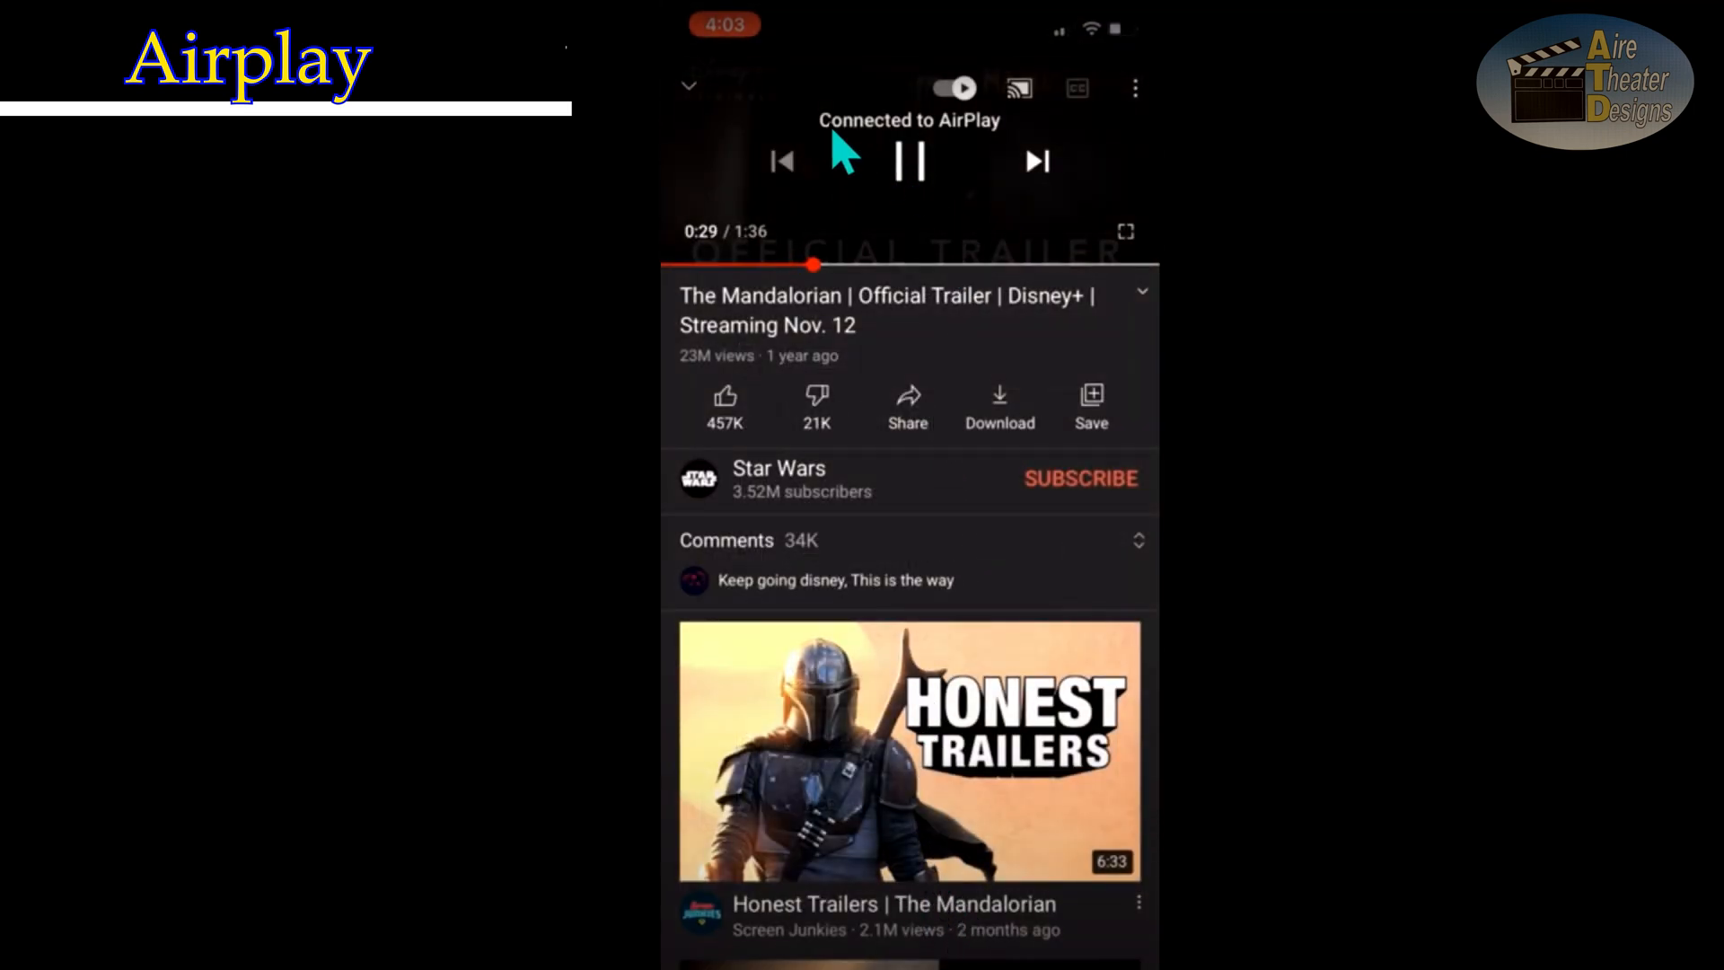
mouse_move(990, 154)
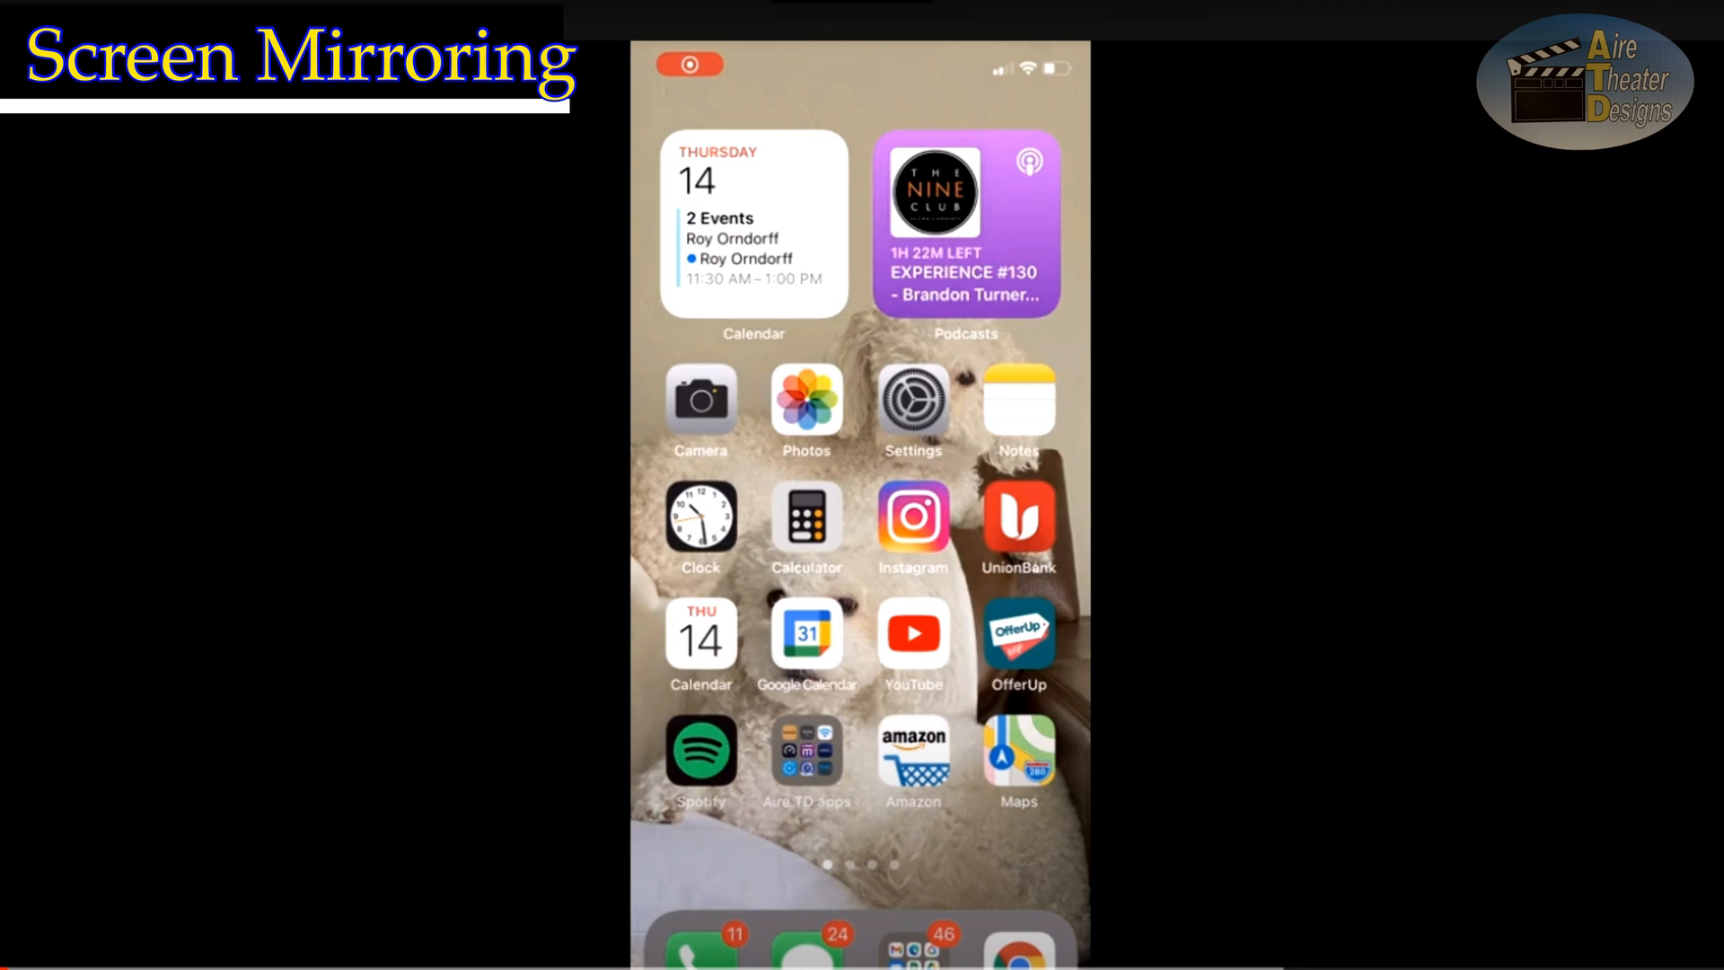
mouse_move(330, 934)
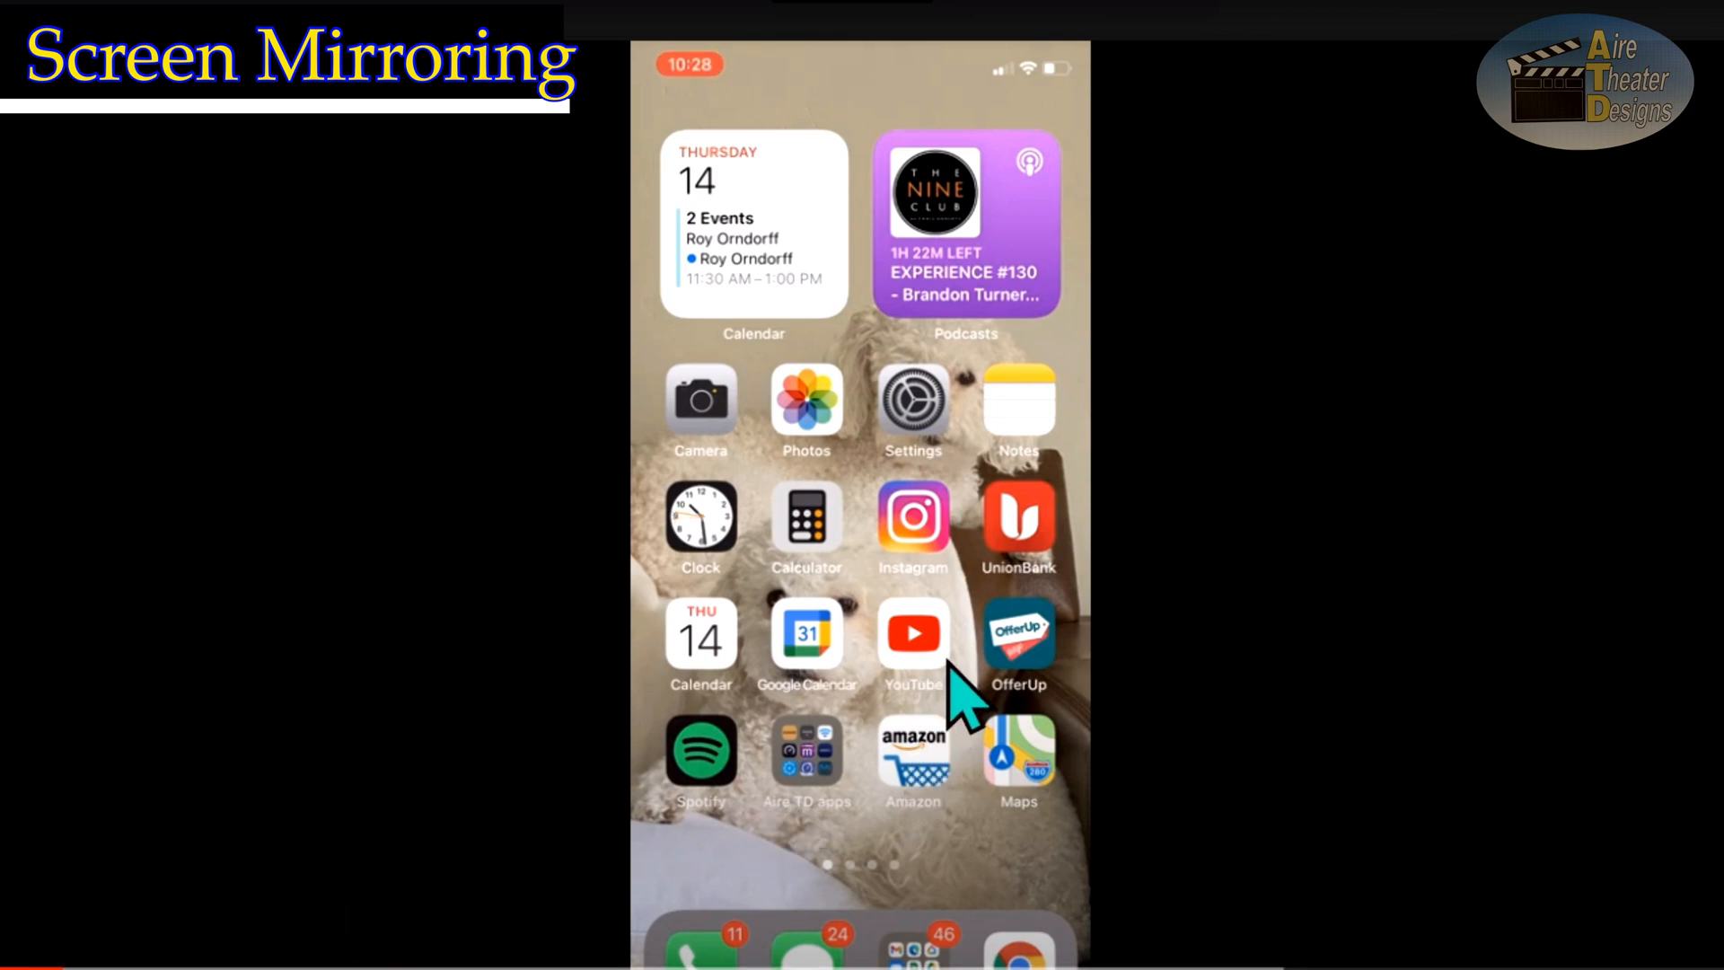
mouse_move(968, 694)
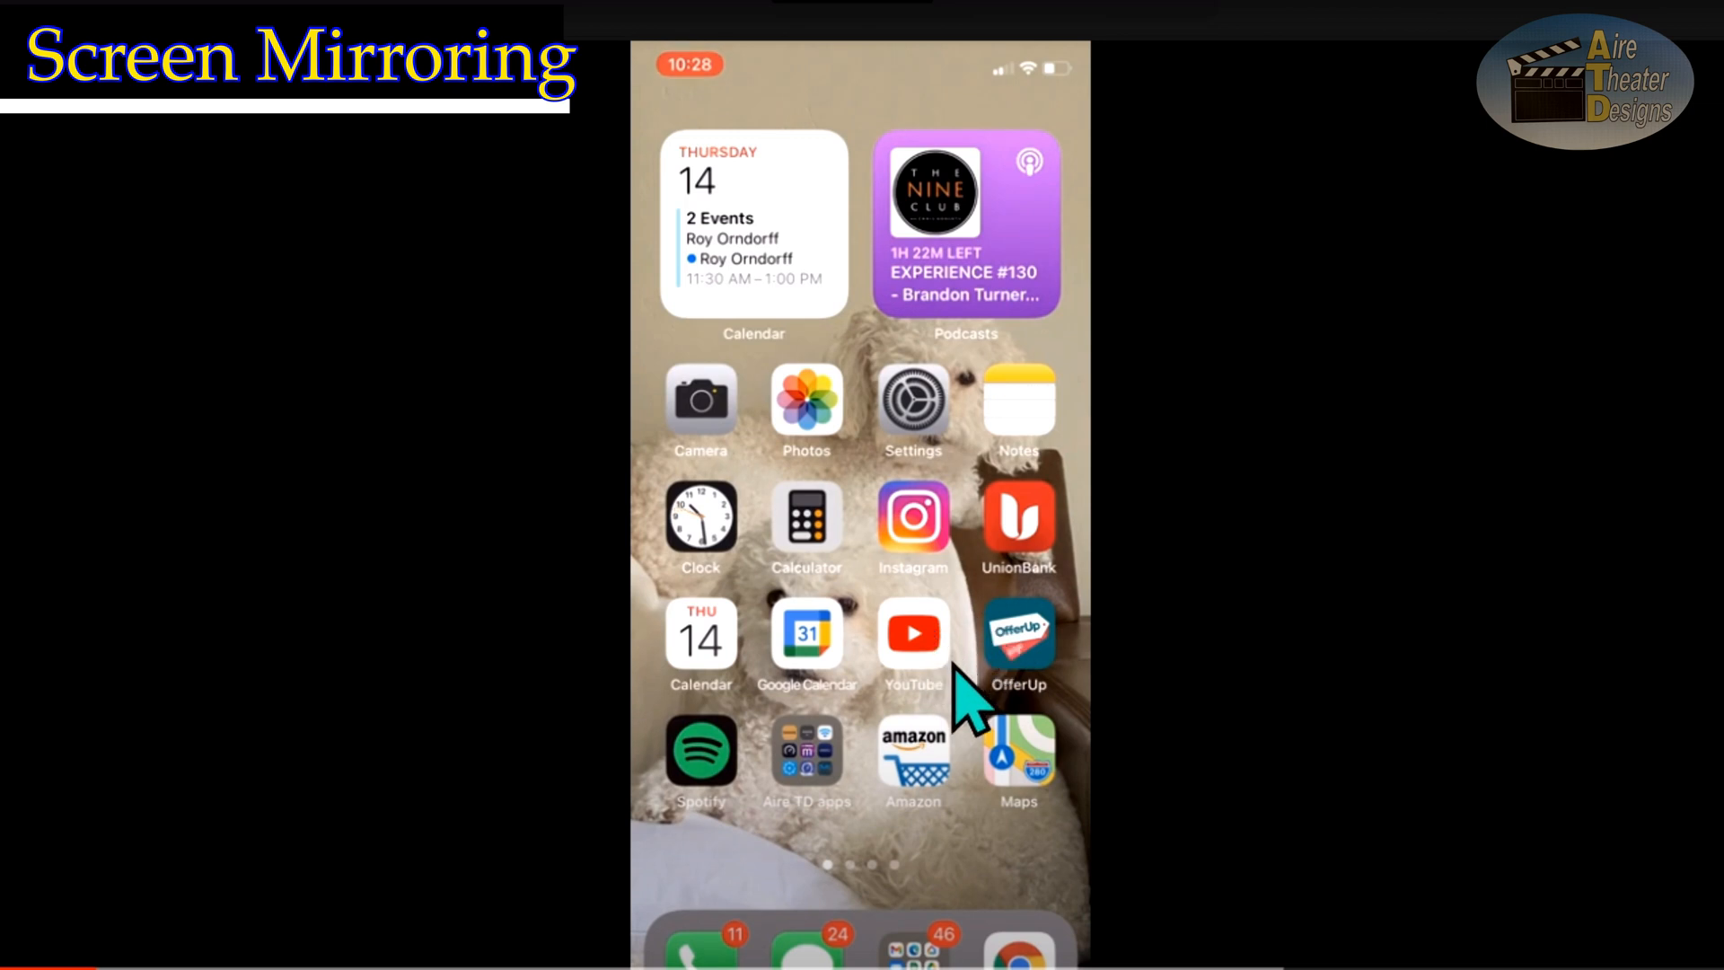
mouse_move(968, 705)
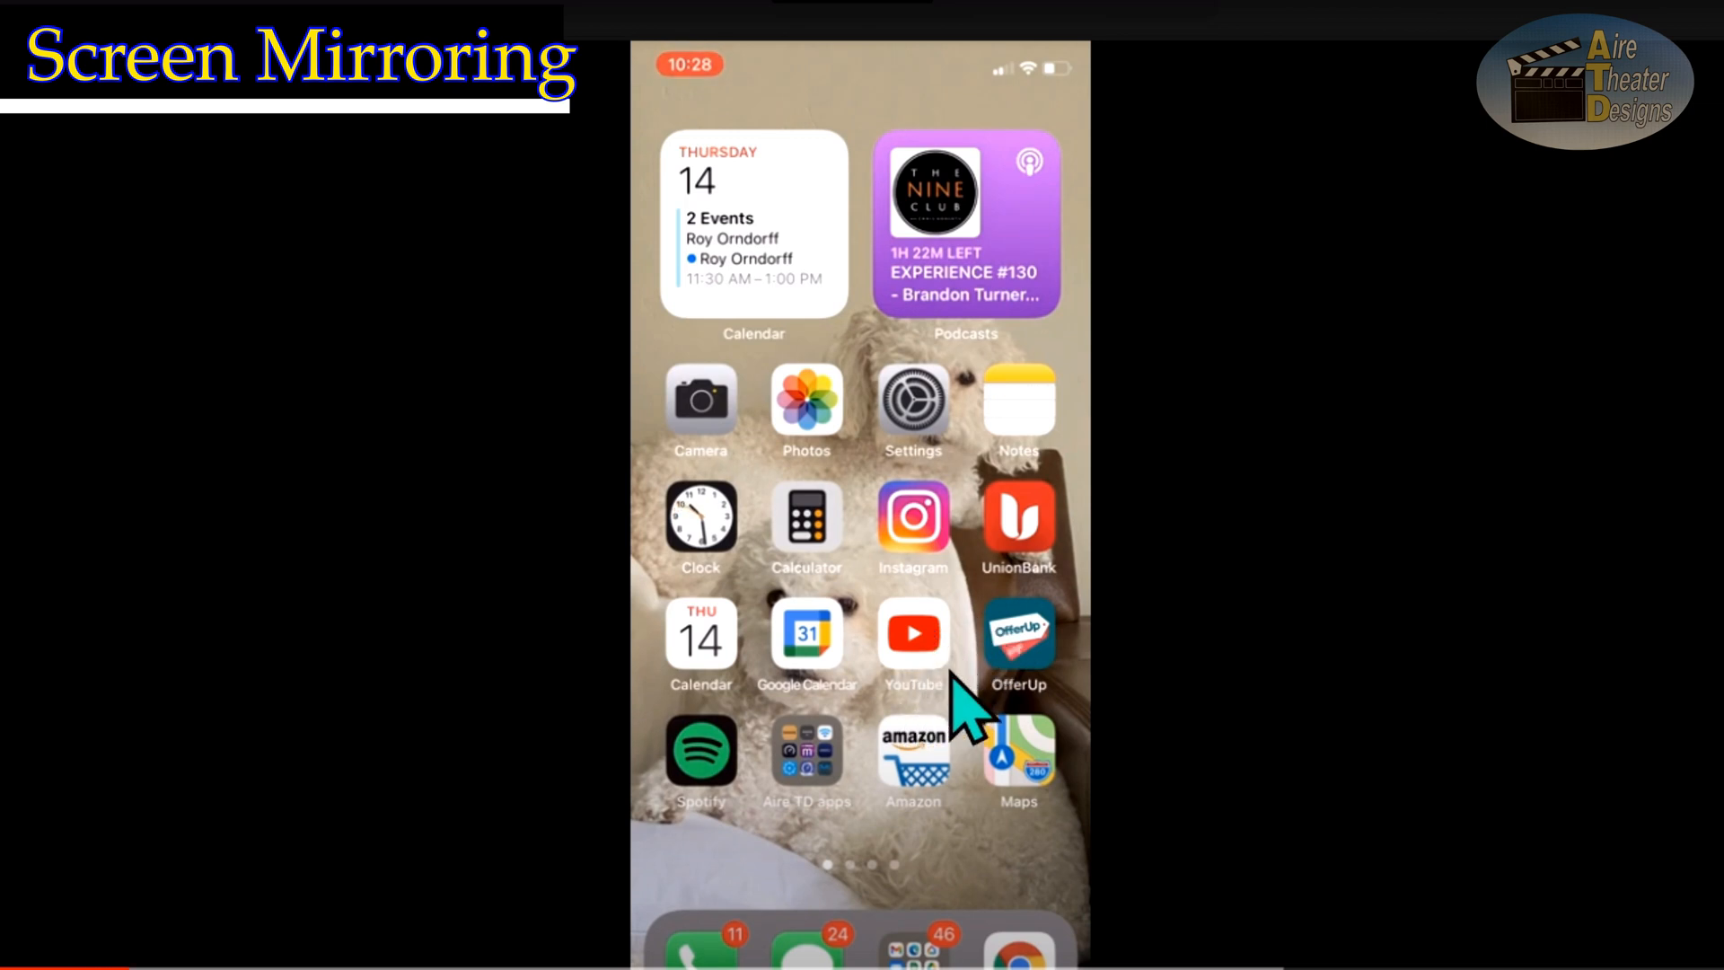
Launch YouTube again from the home screen to its home feed
click(913, 632)
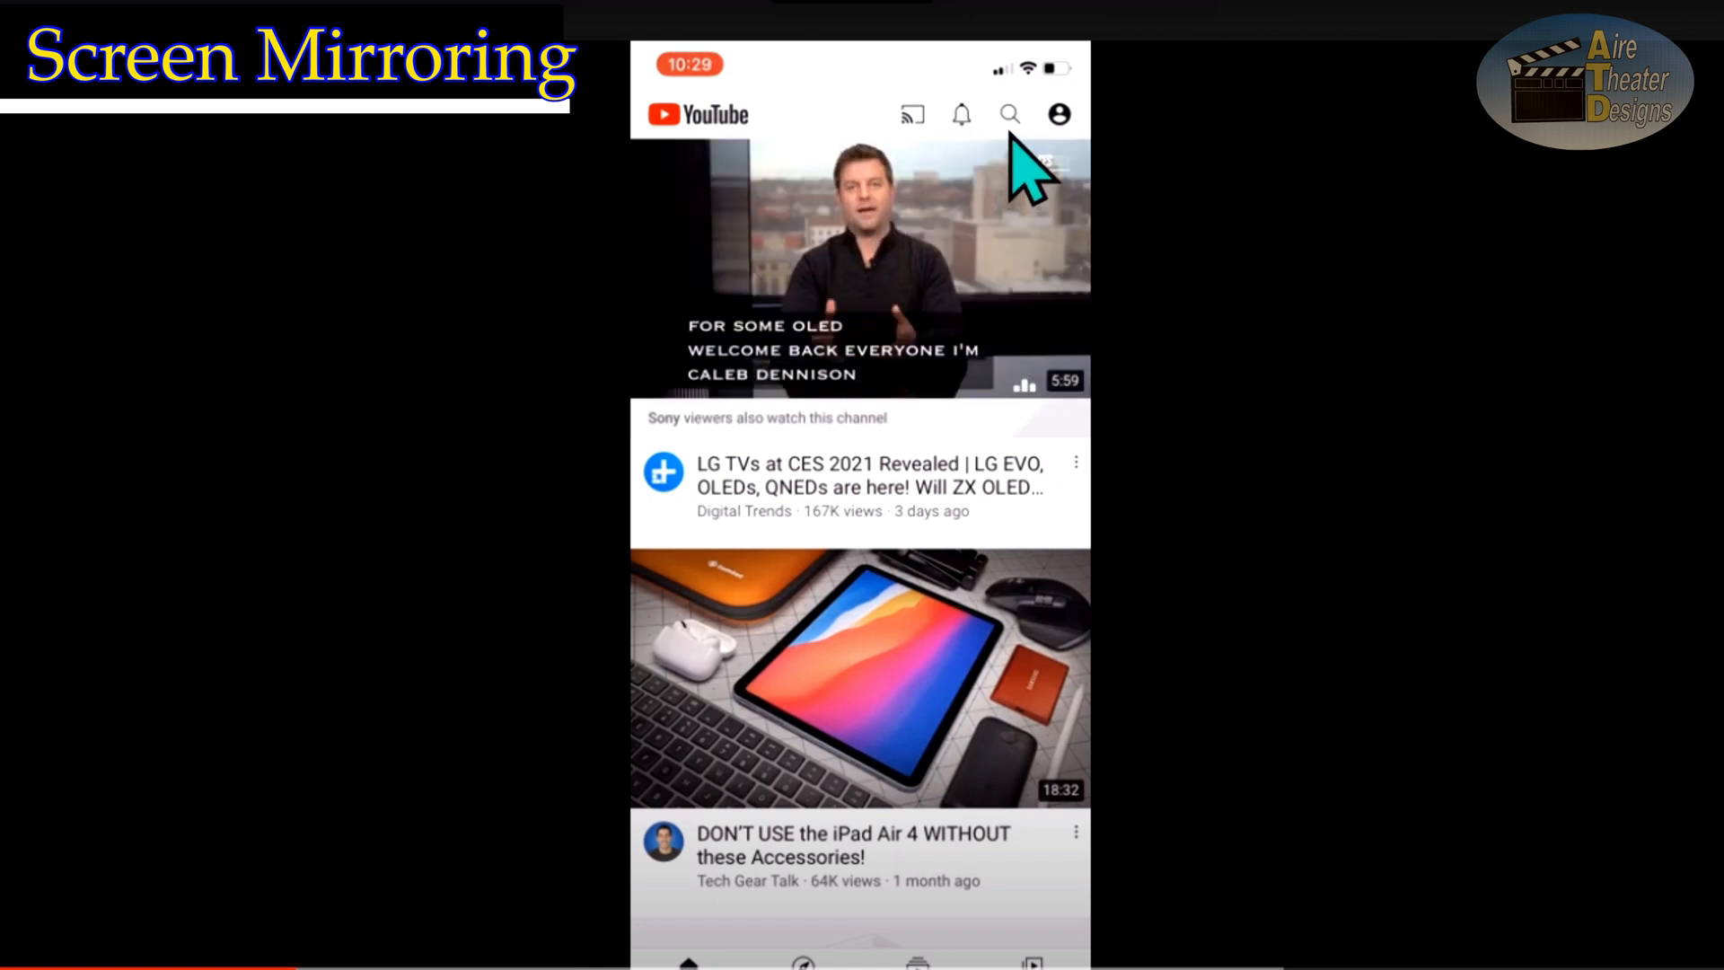
Search YouTube for 'Mandalorian trailer' and browse down the official trailer results
click(1006, 113)
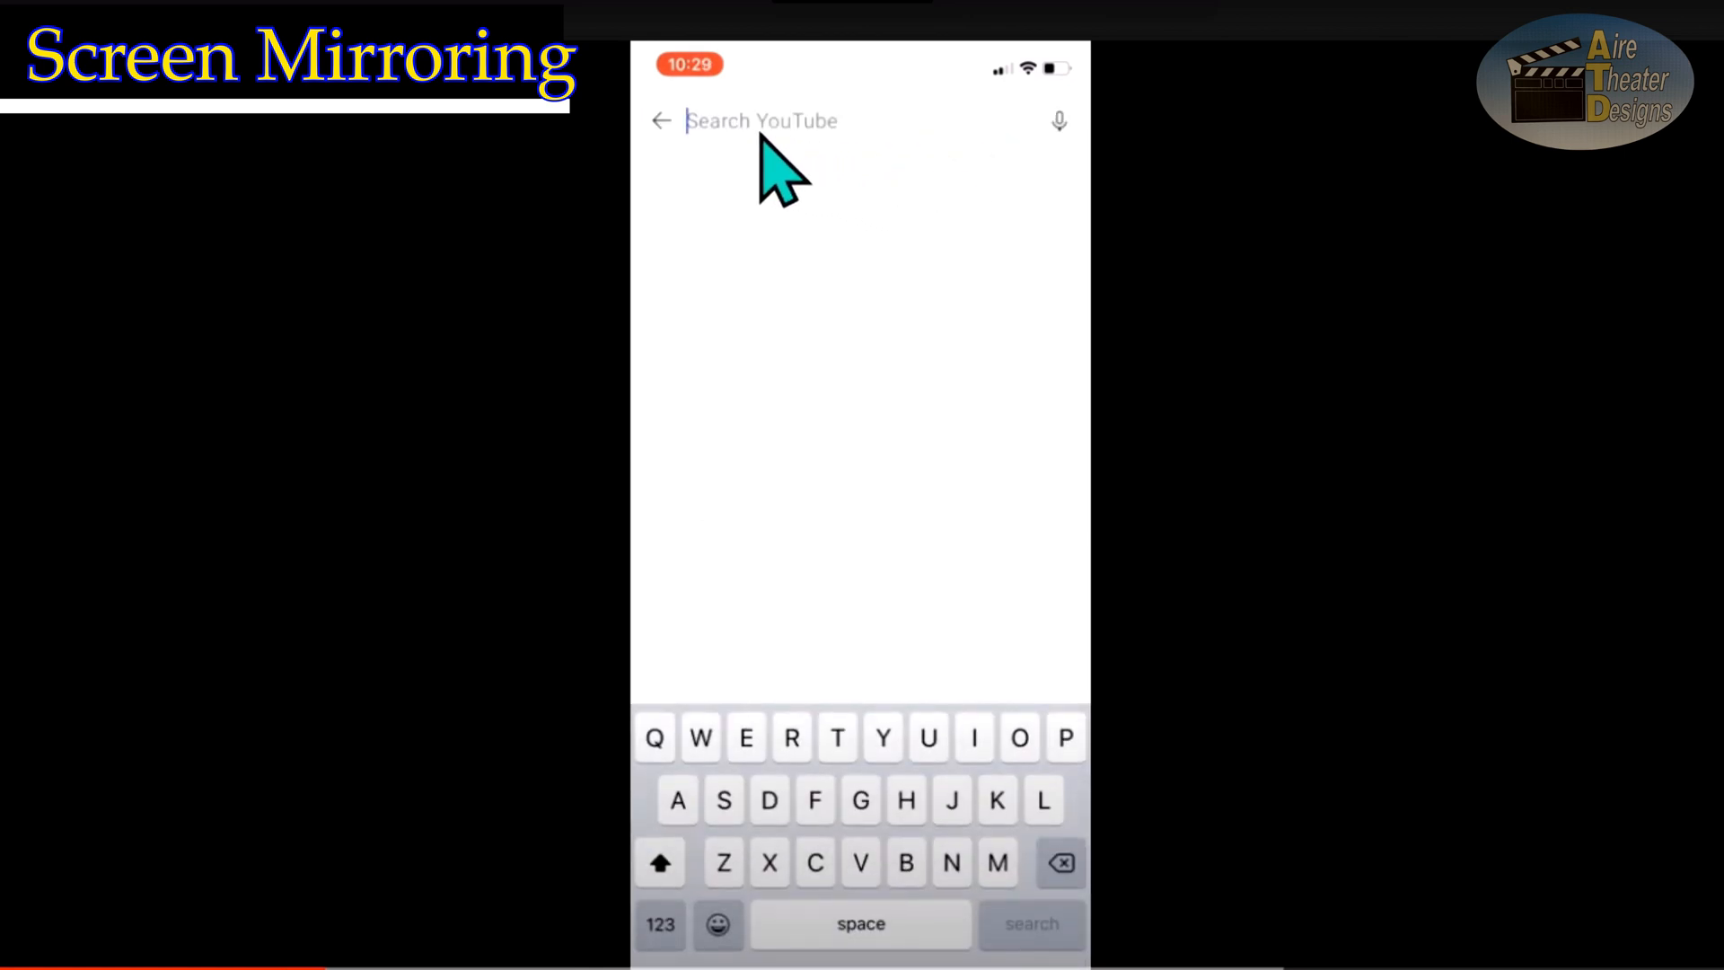
mouse_move(808, 237)
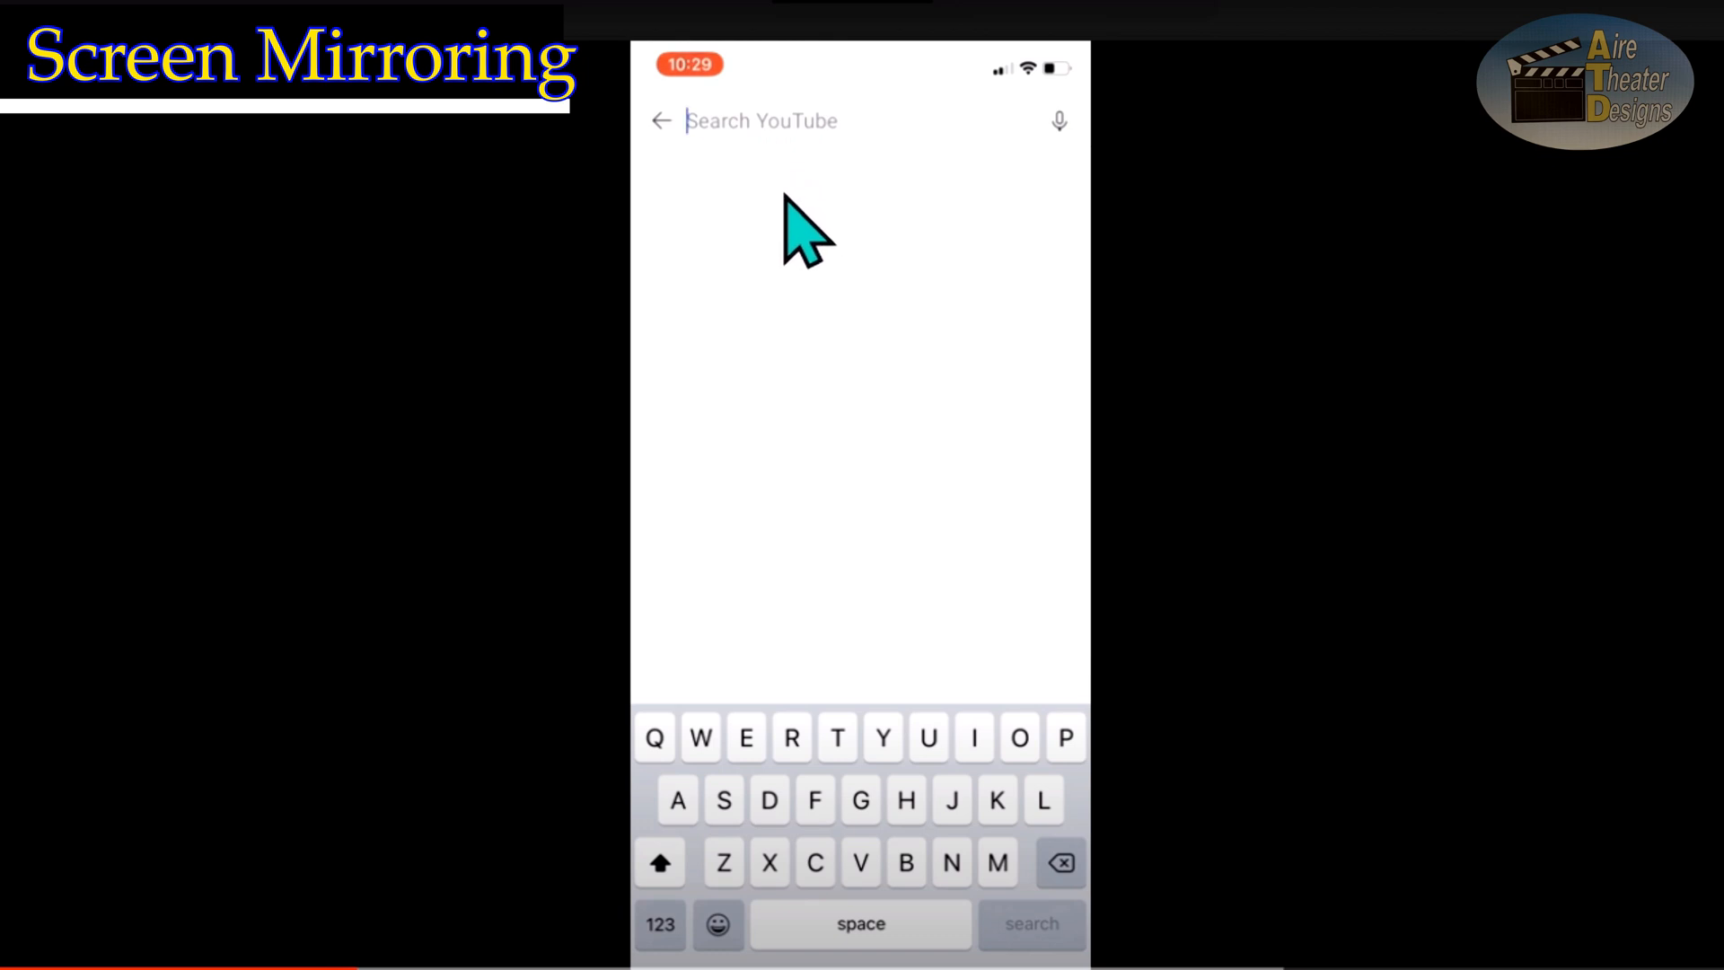
text(Mandalorian t)
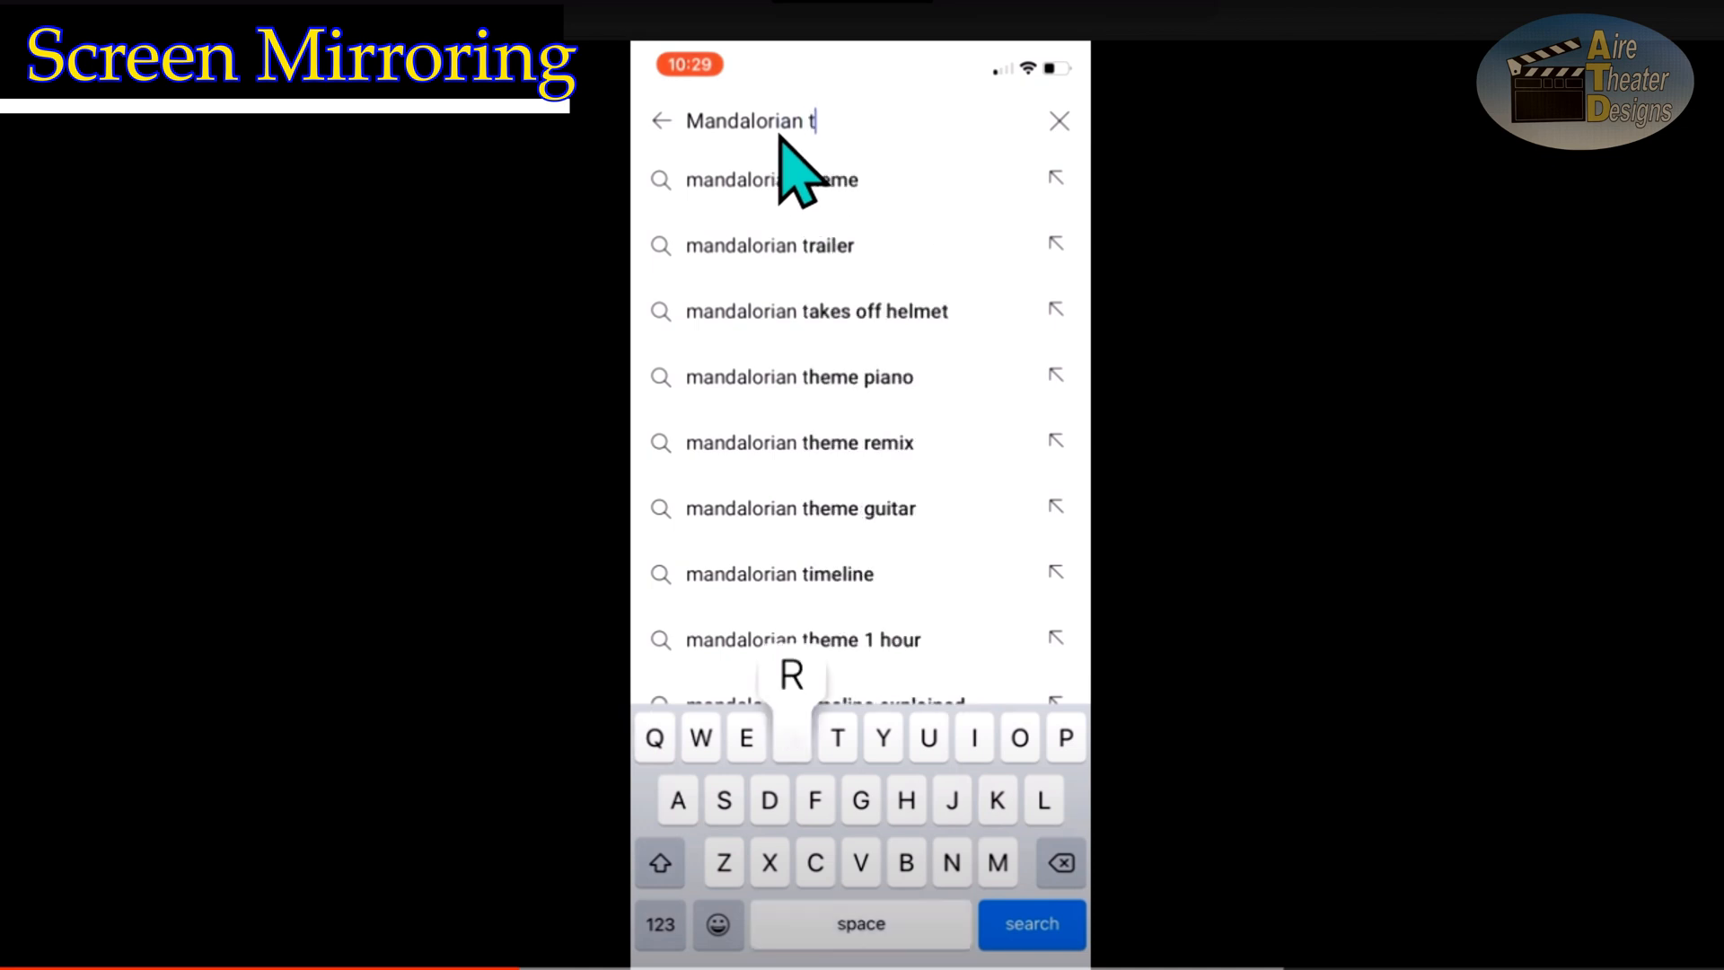
text(railer)
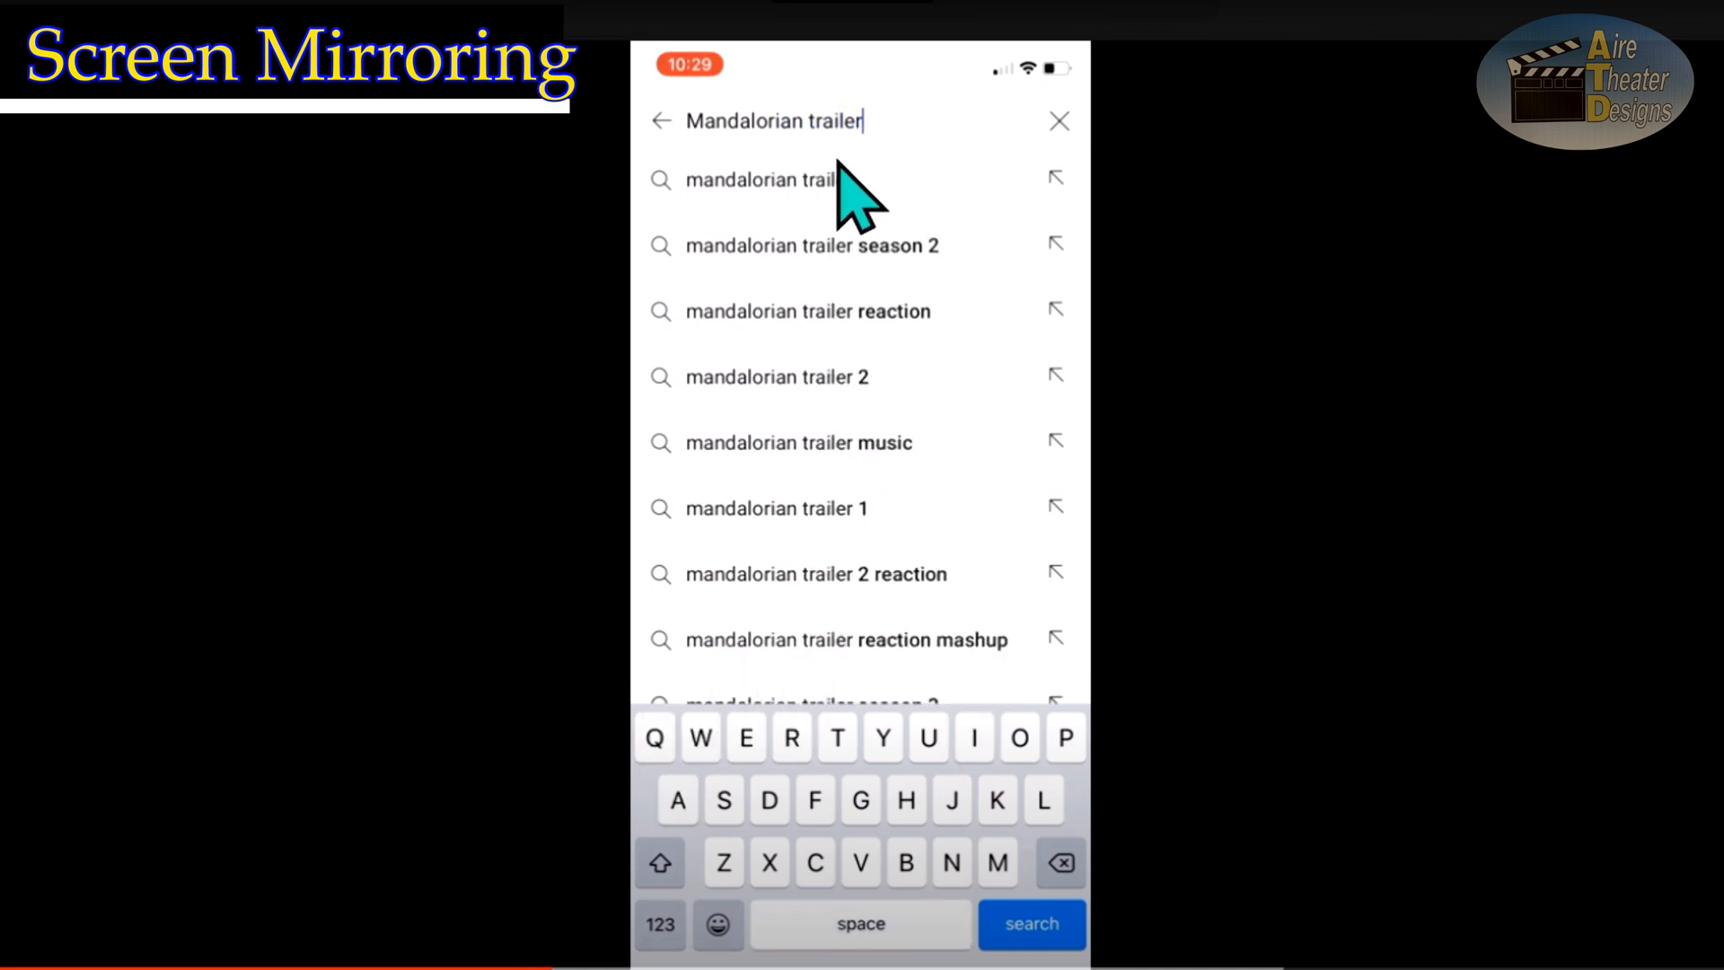
mouse_move(929, 352)
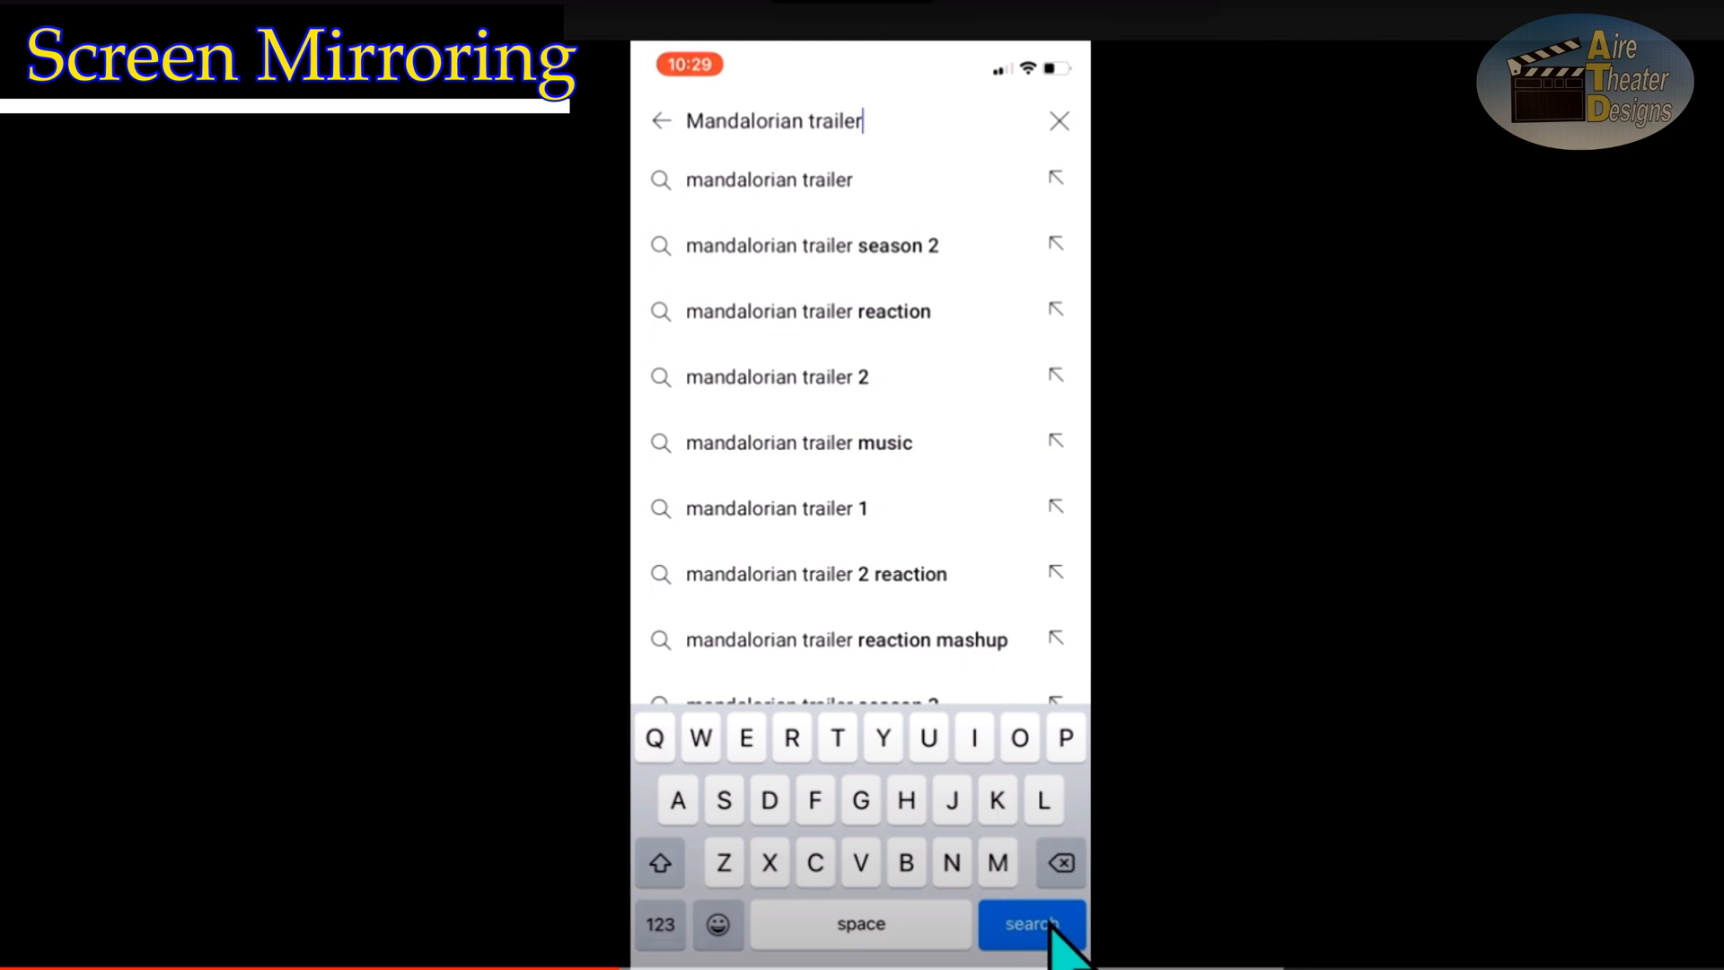
click(1029, 923)
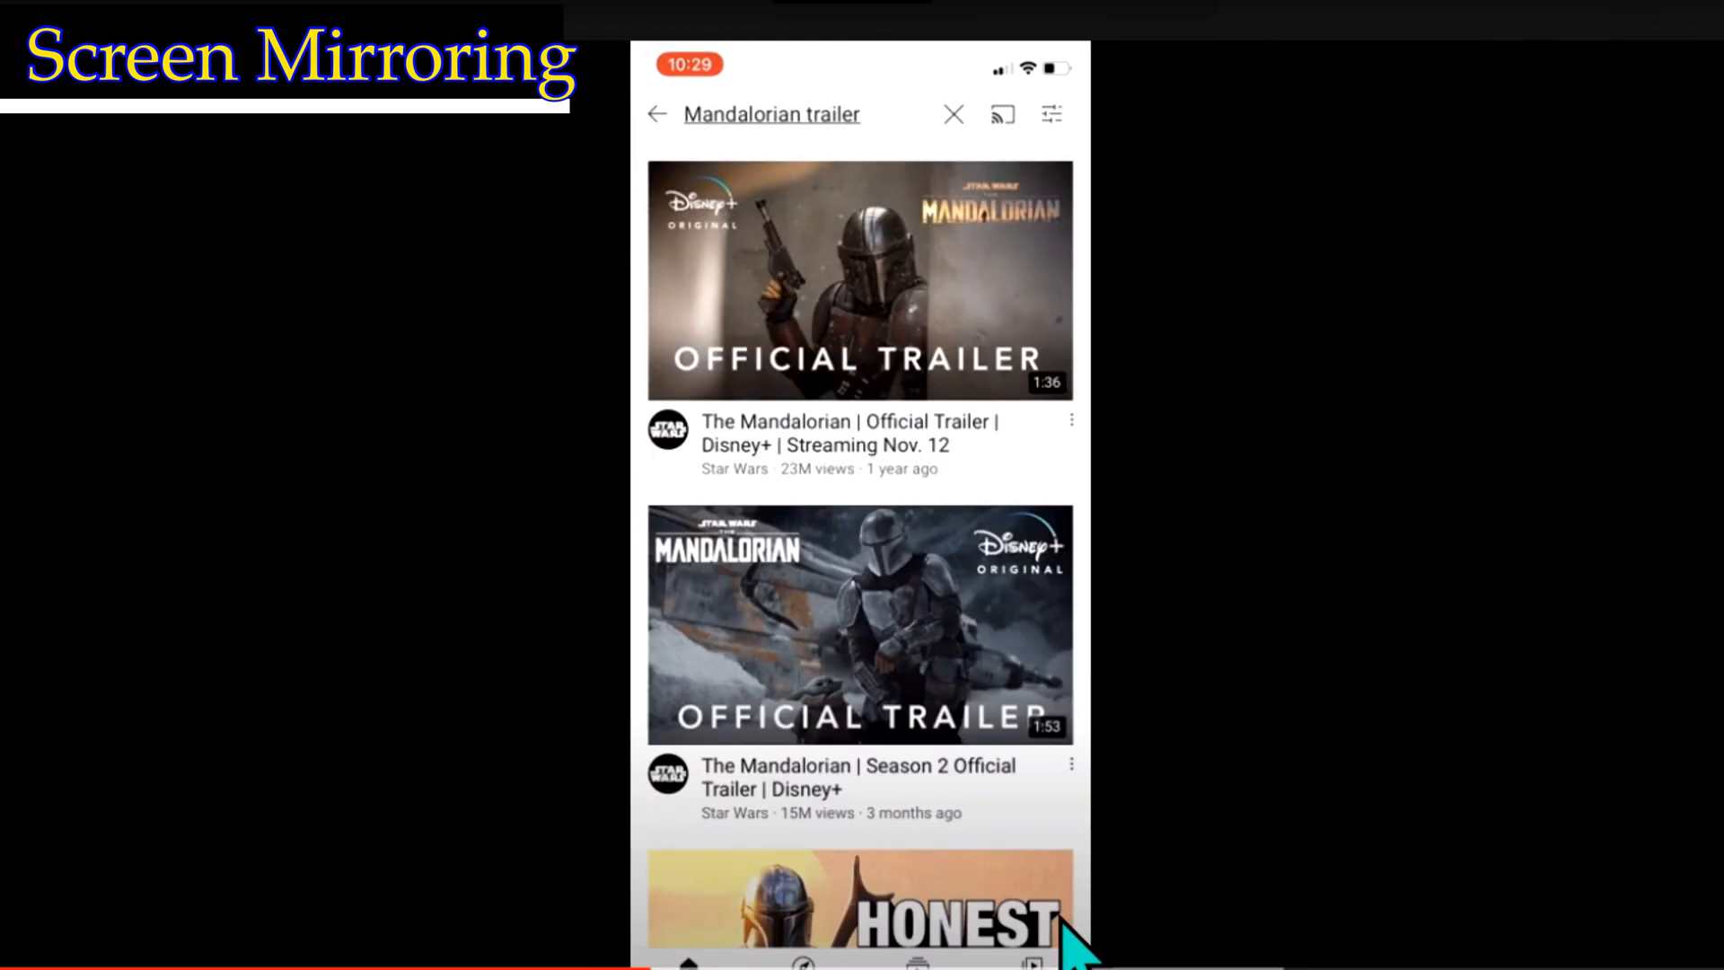
scroll(down, 3)
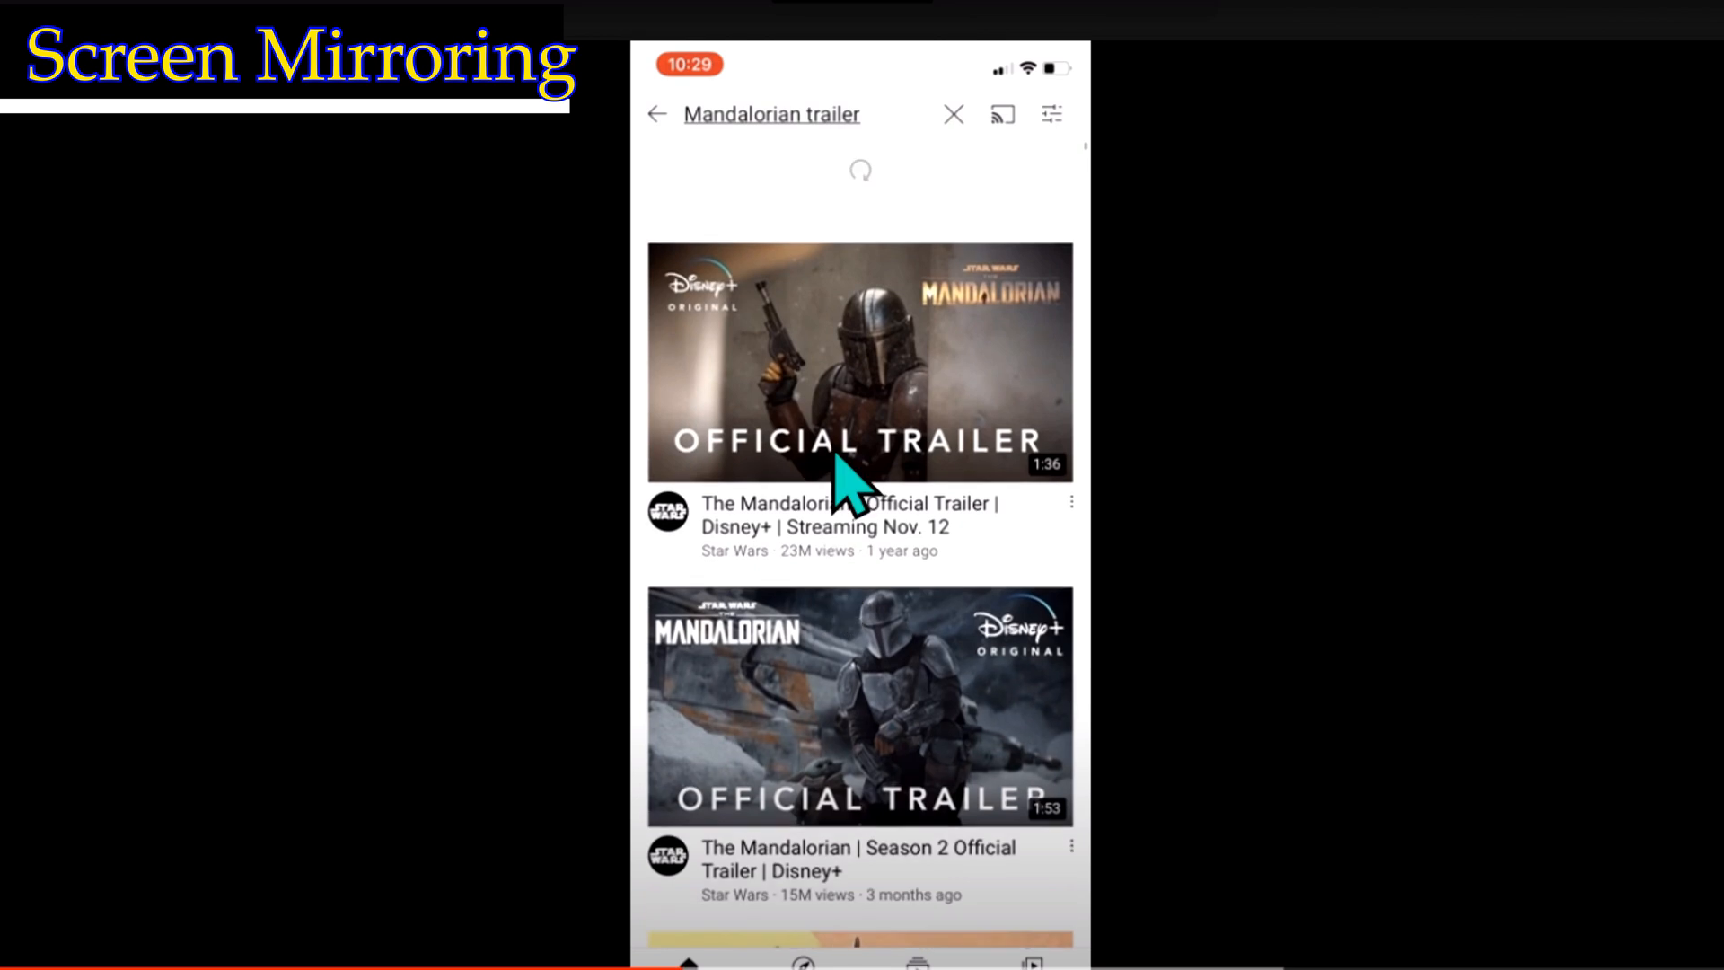
scroll(down, 3)
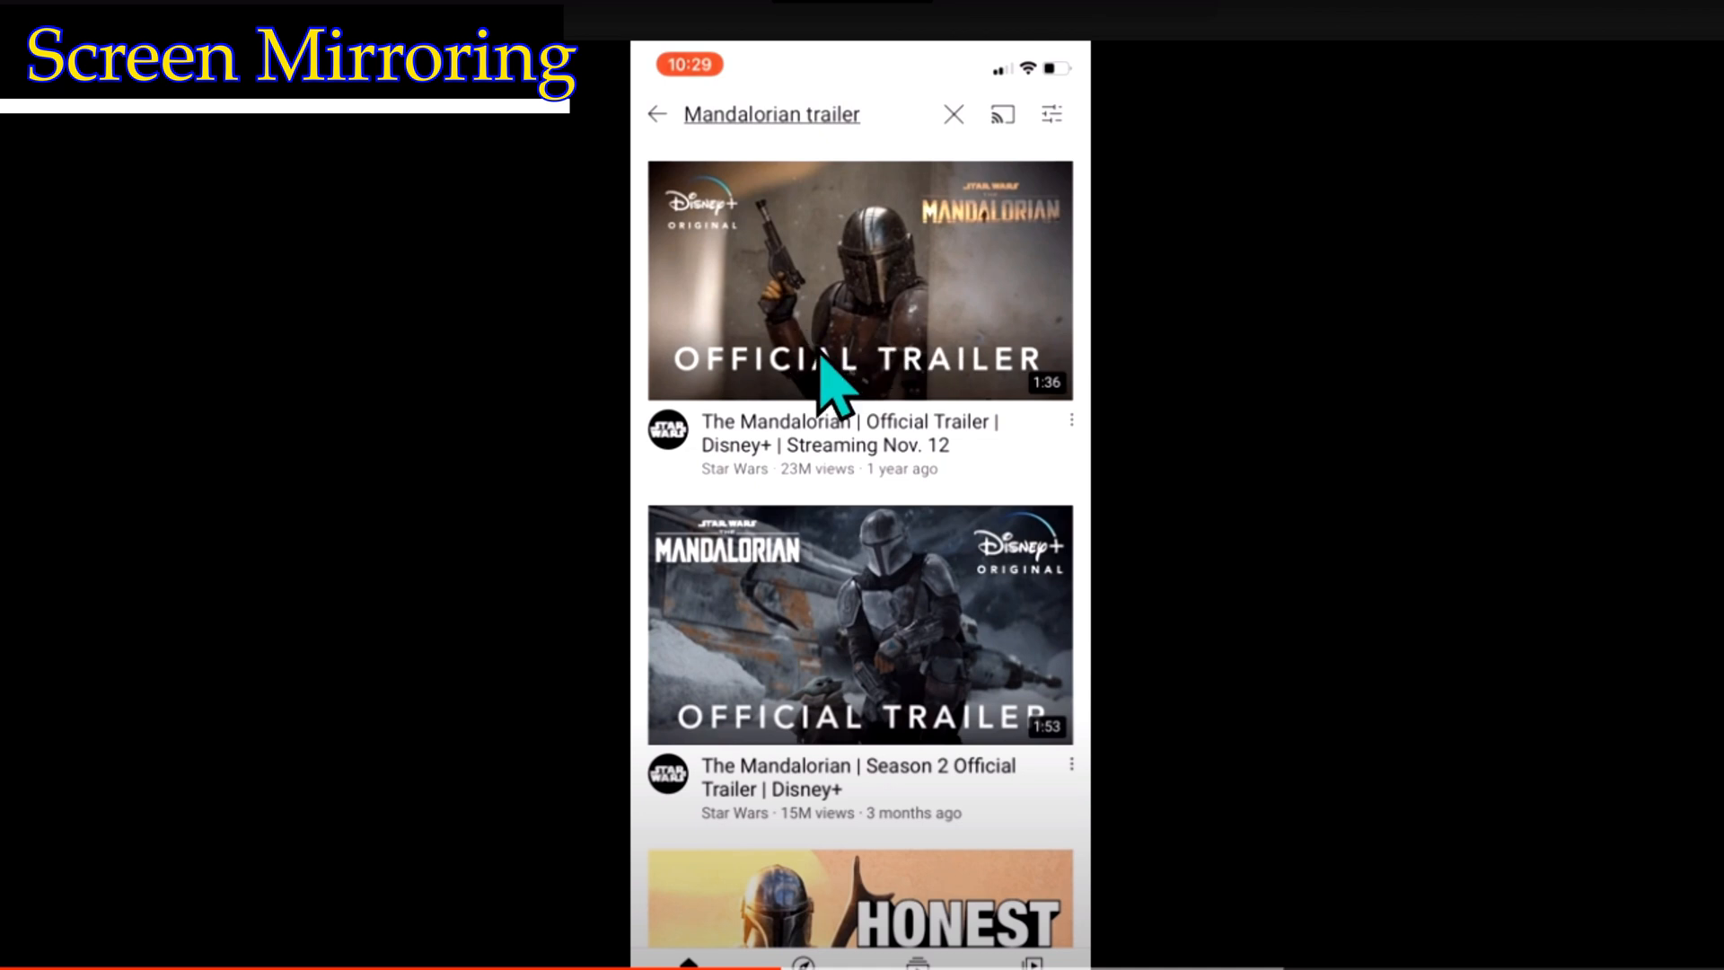
Start the official trailer and mirror the iPhone screen to Entertainment Room
click(858, 281)
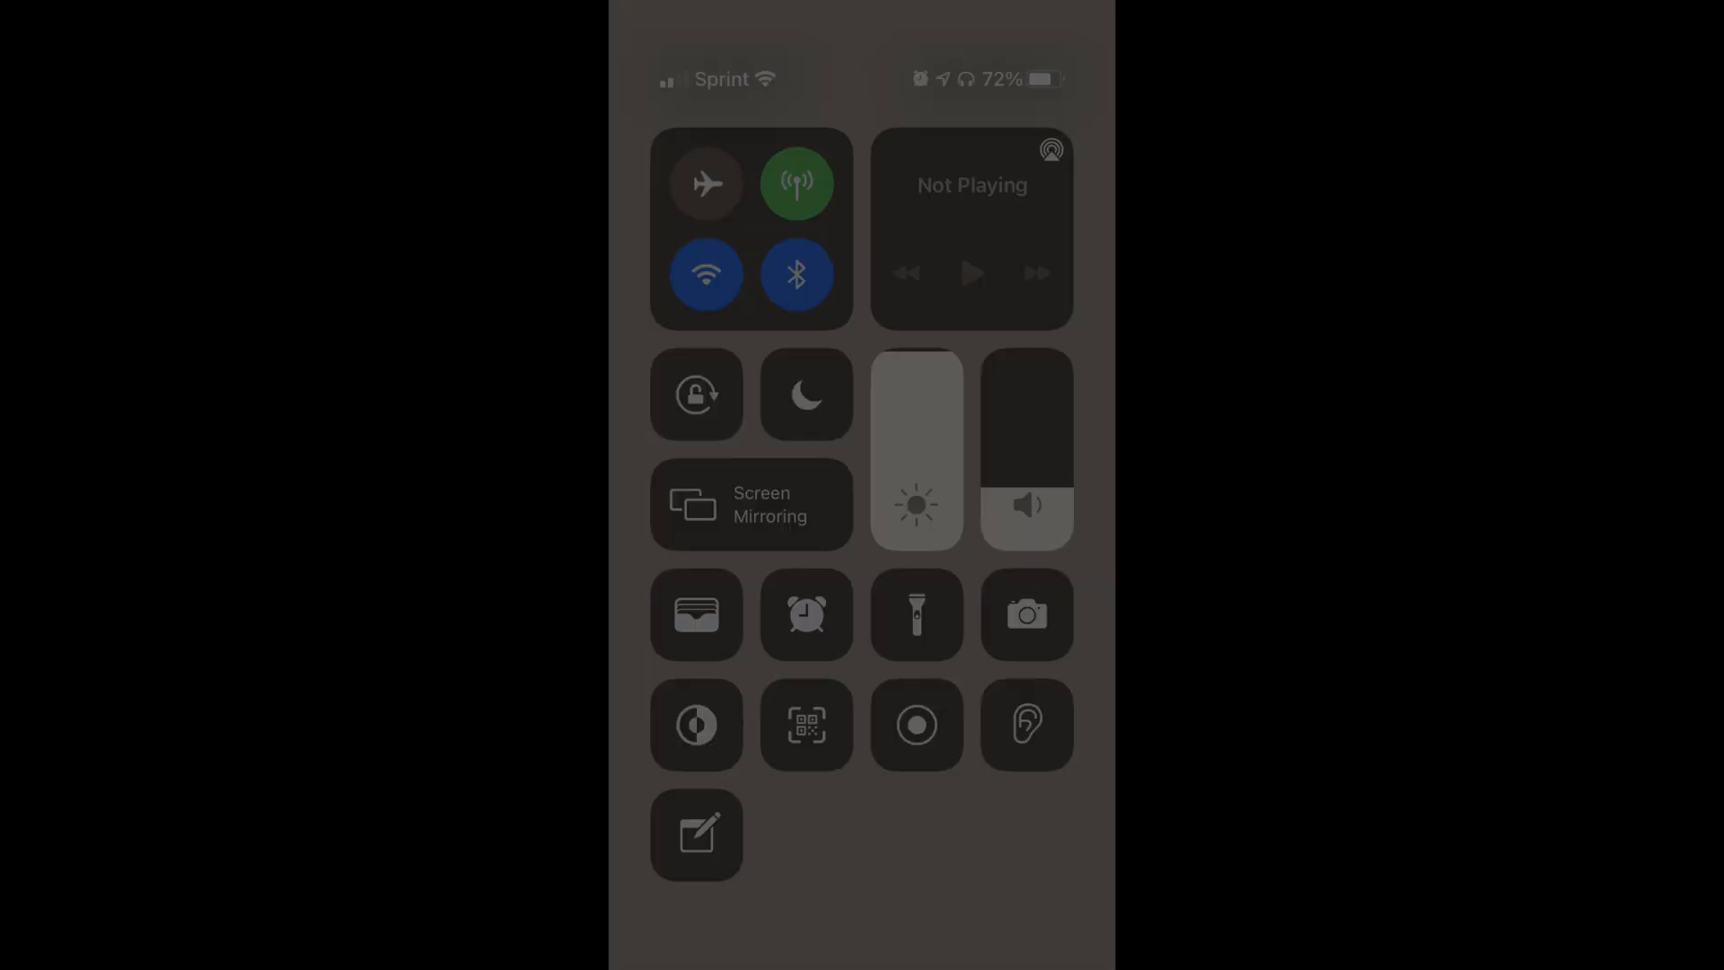
click(751, 505)
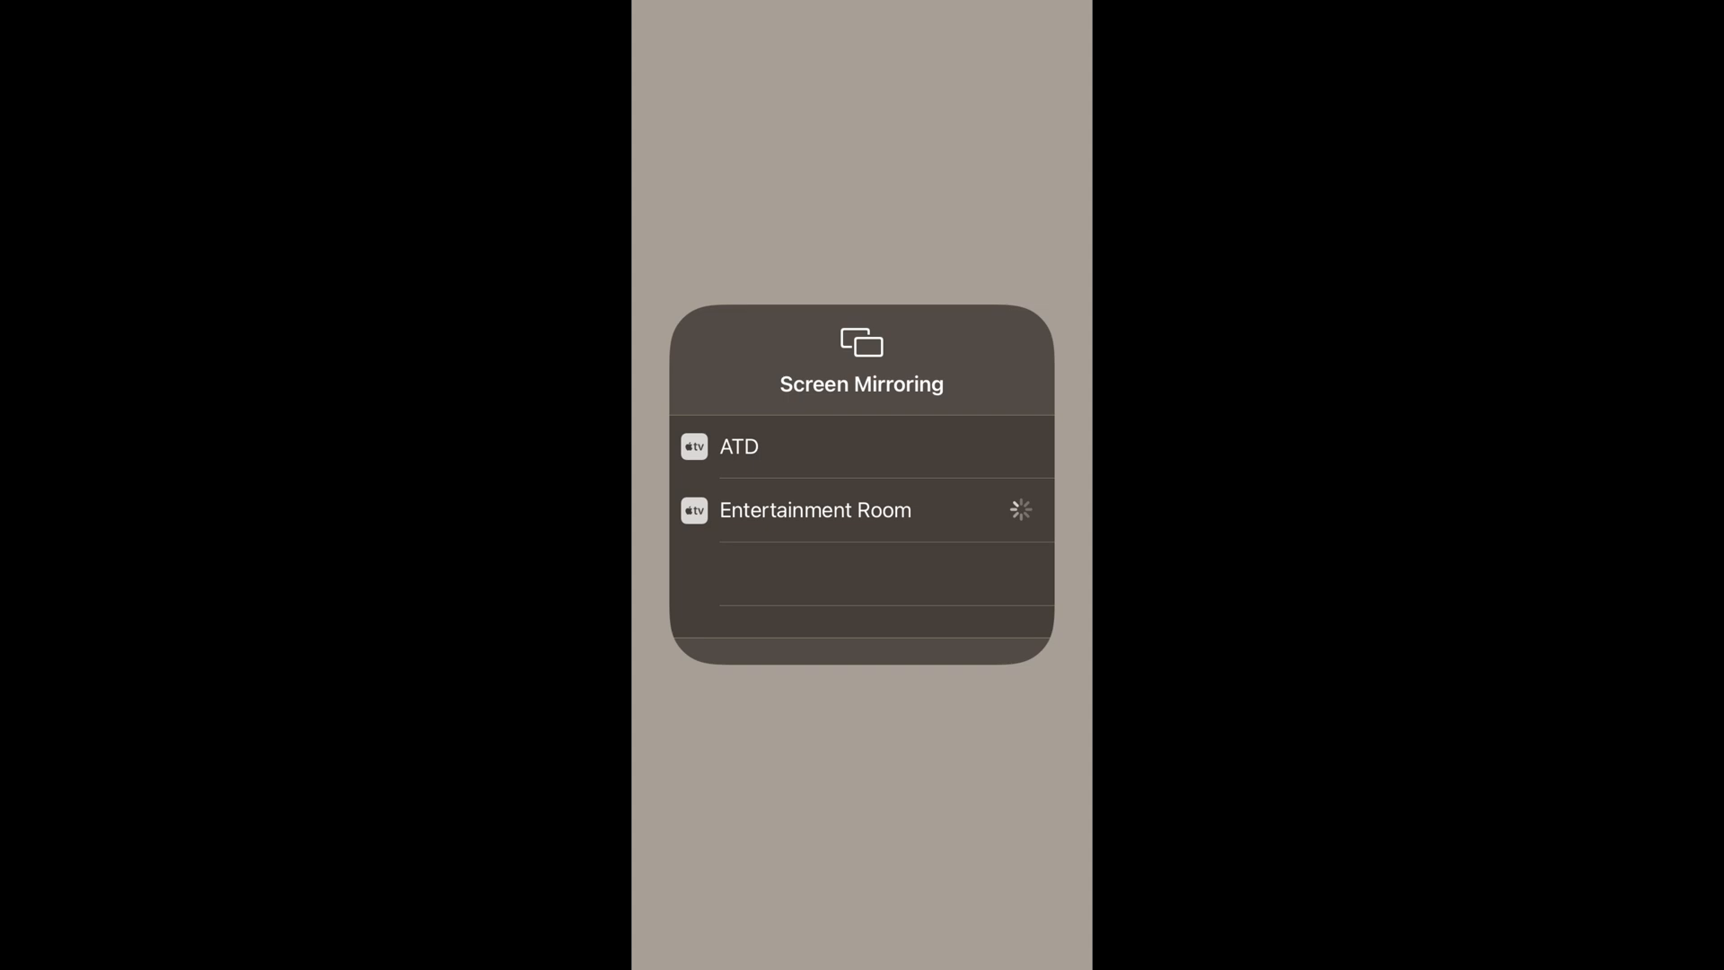